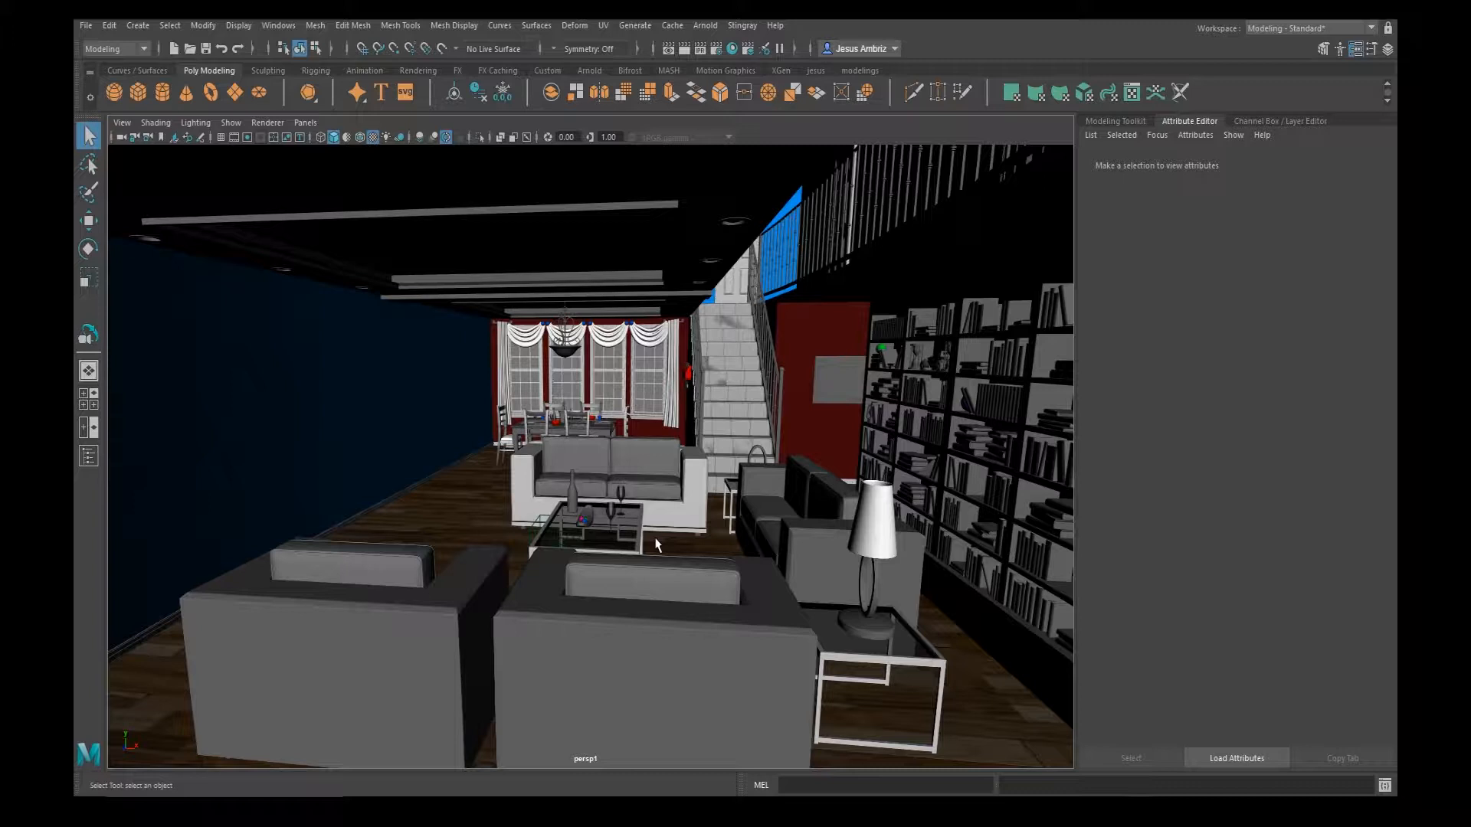
mouse_move(652, 377)
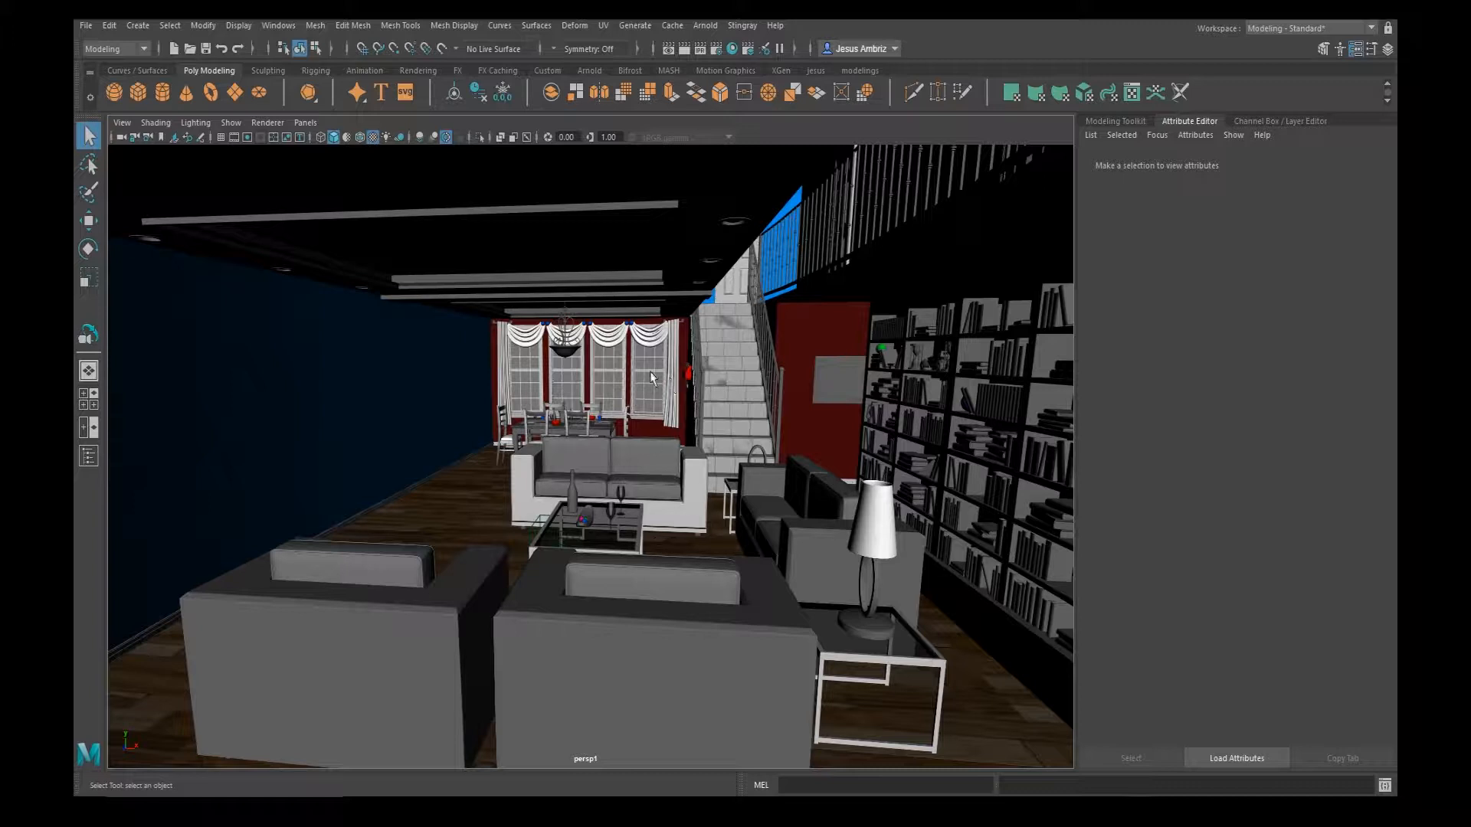
mouse_move(584, 463)
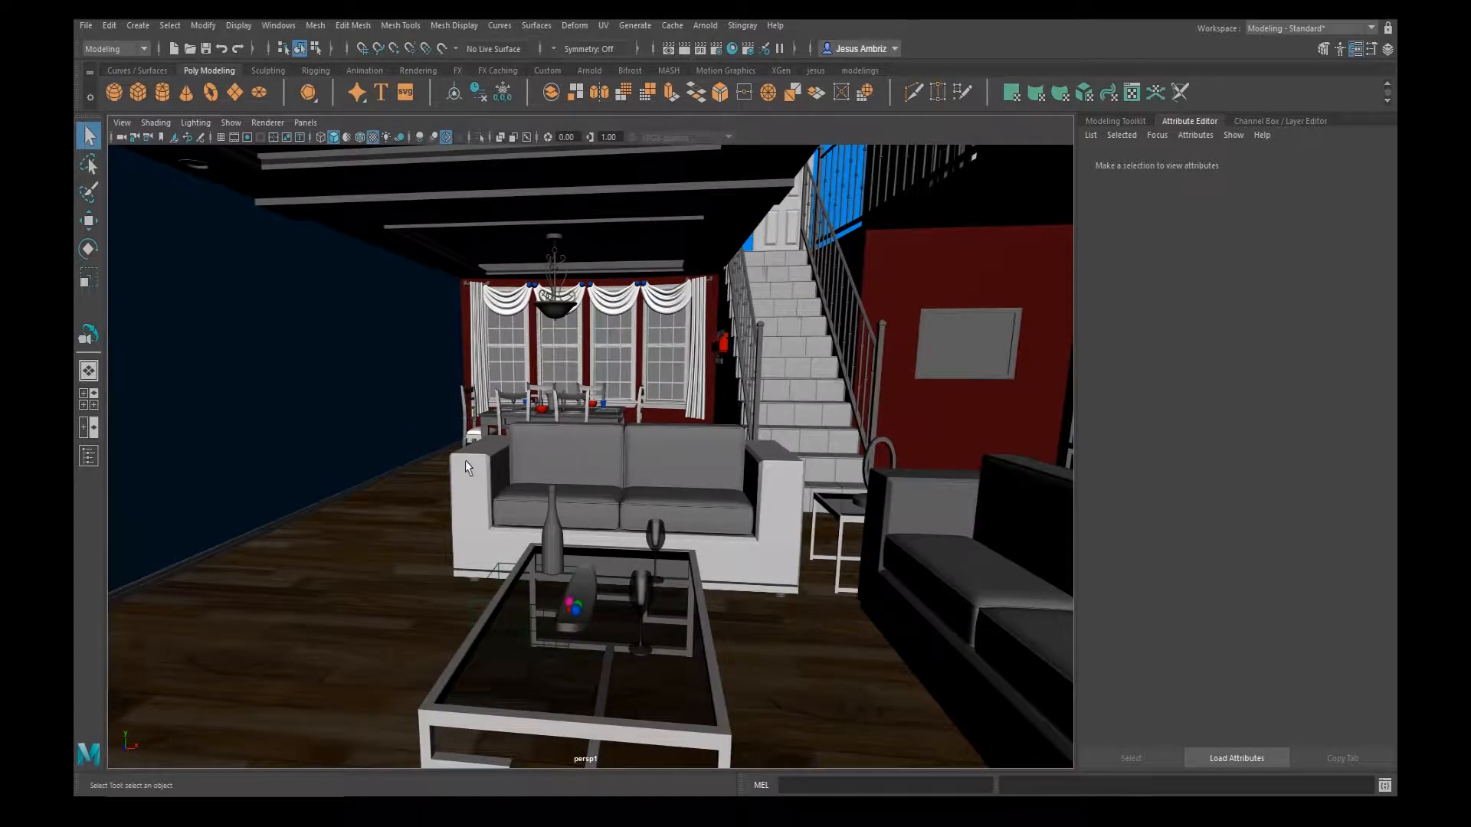
Step: Tumble the camera from the sofa around the dining table until it faces the table and staircase
left_click_drag(585, 469, 496, 468)
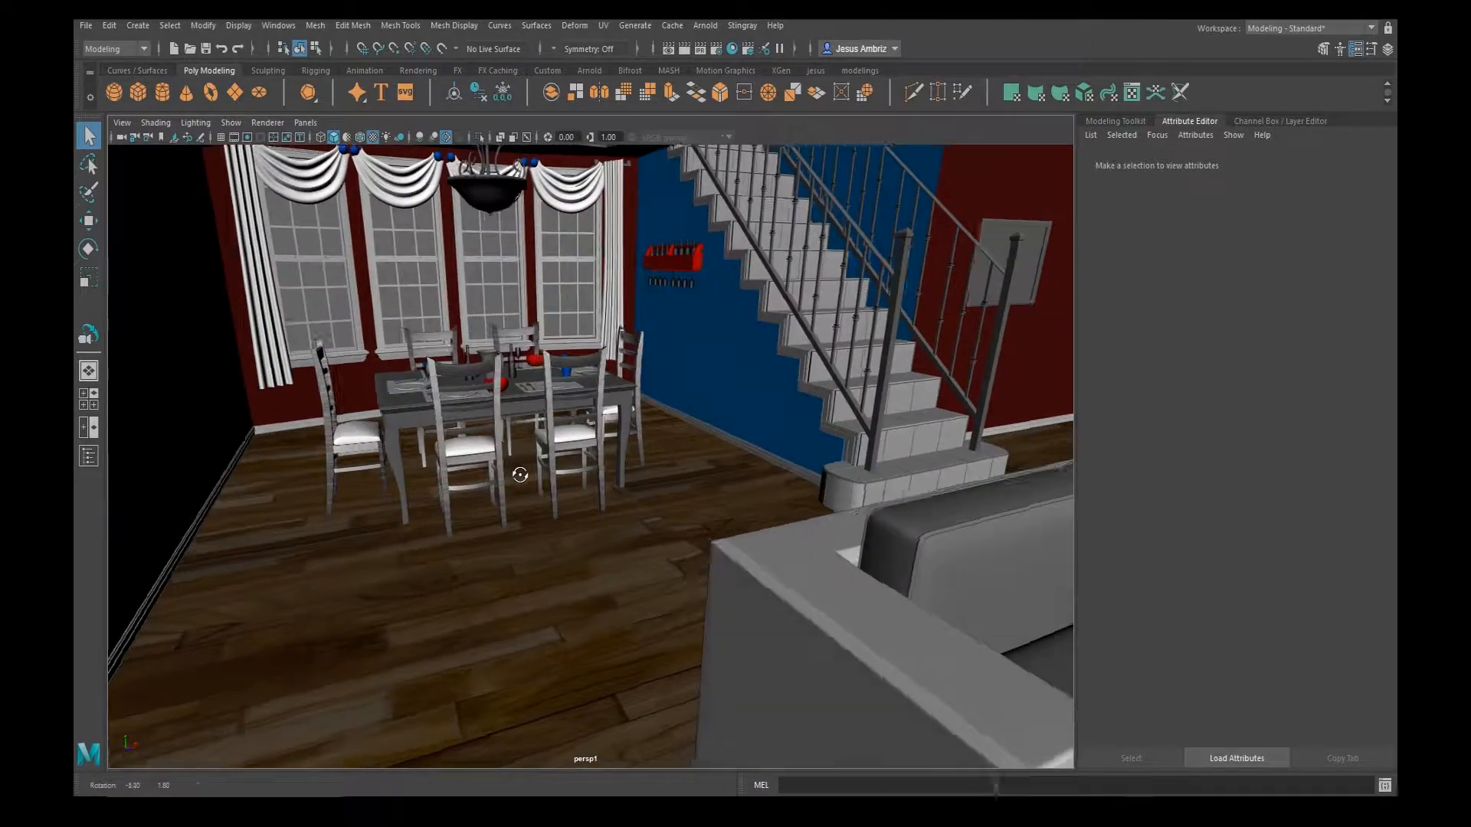
left_click_drag(520, 474, 429, 478)
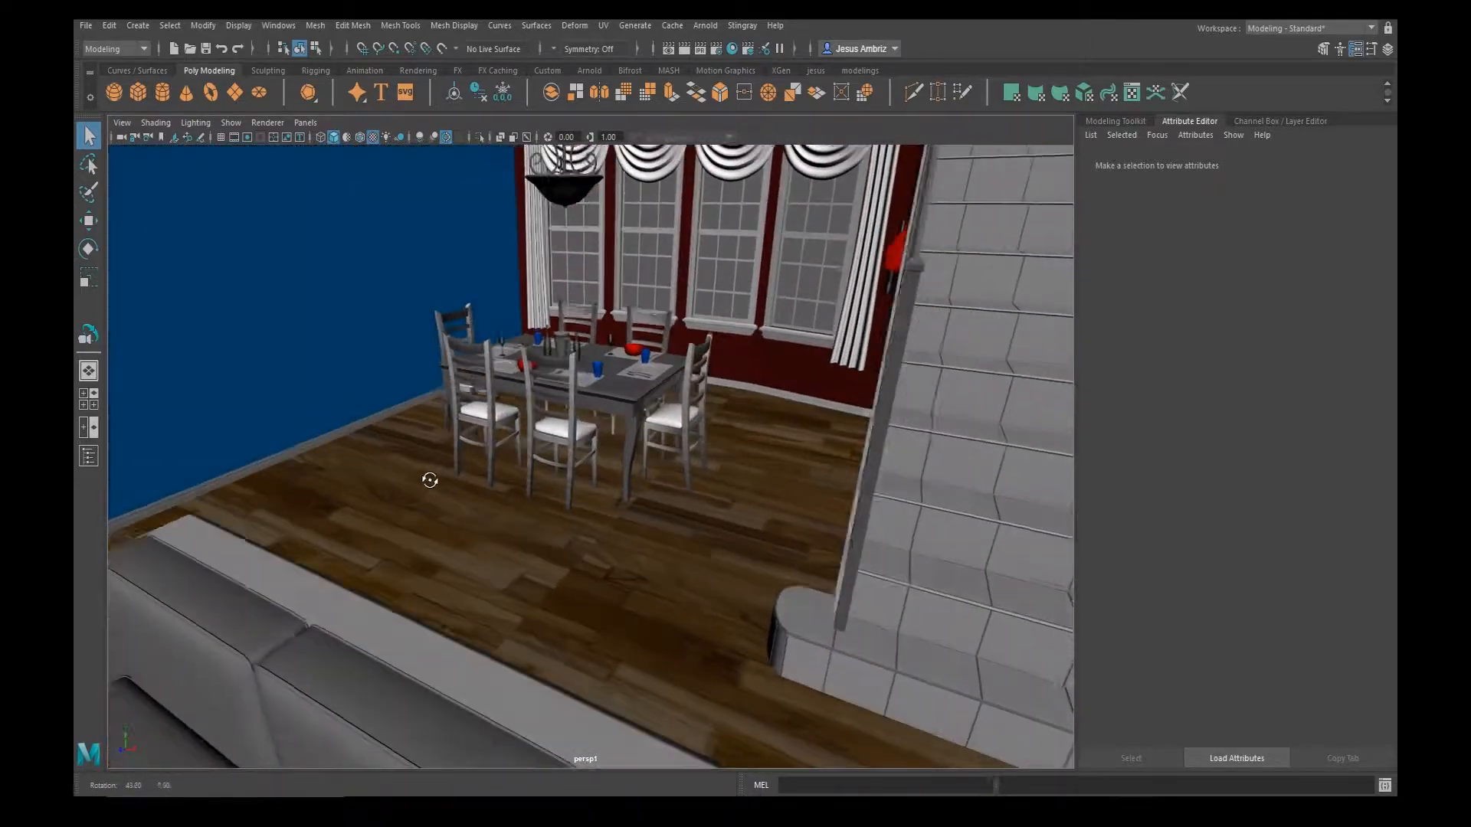
left_click_drag(429, 480, 536, 495)
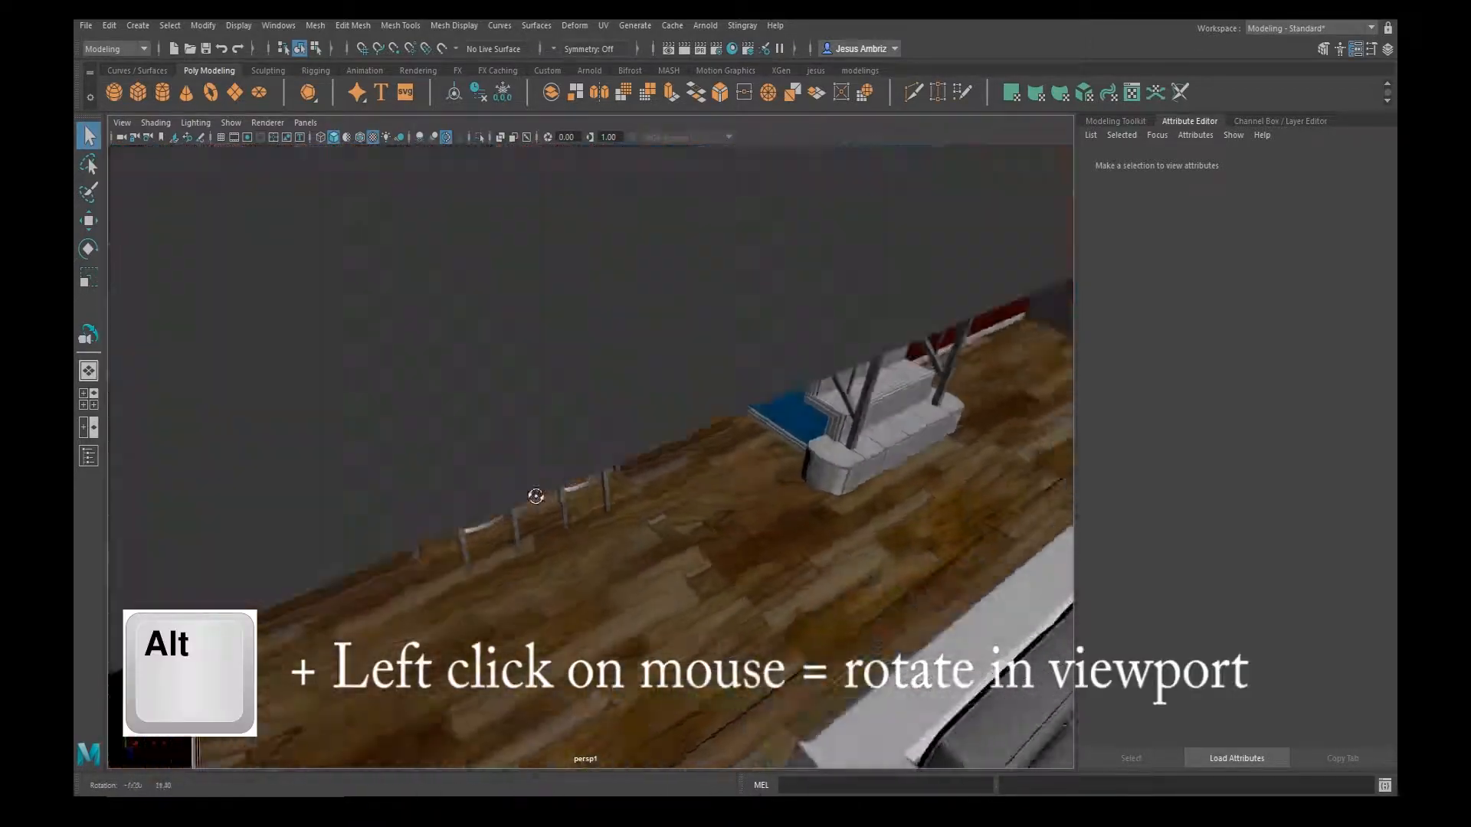
left_click_drag(537, 495, 419, 485)
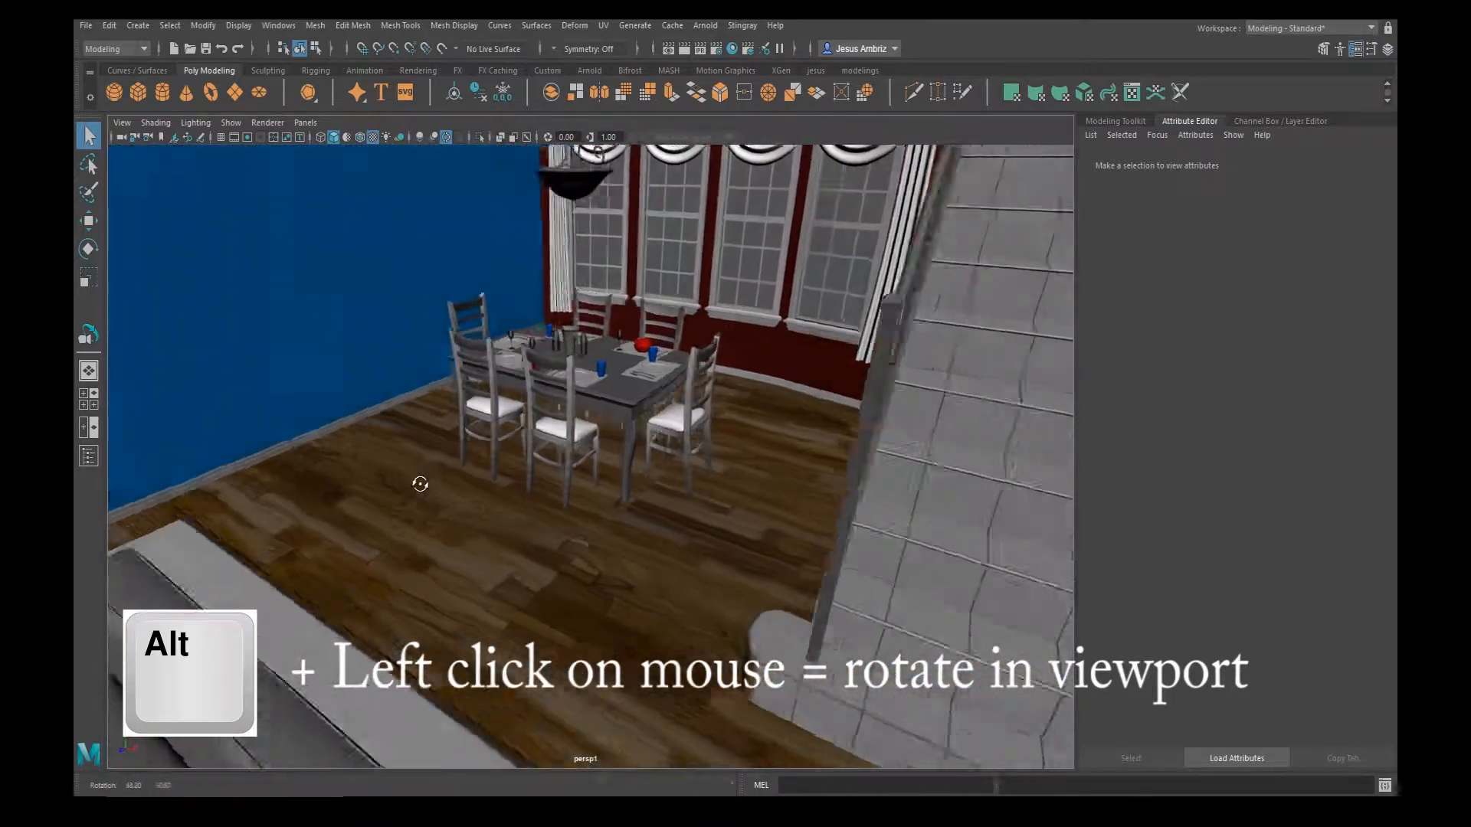
left_click_drag(419, 484, 501, 488)
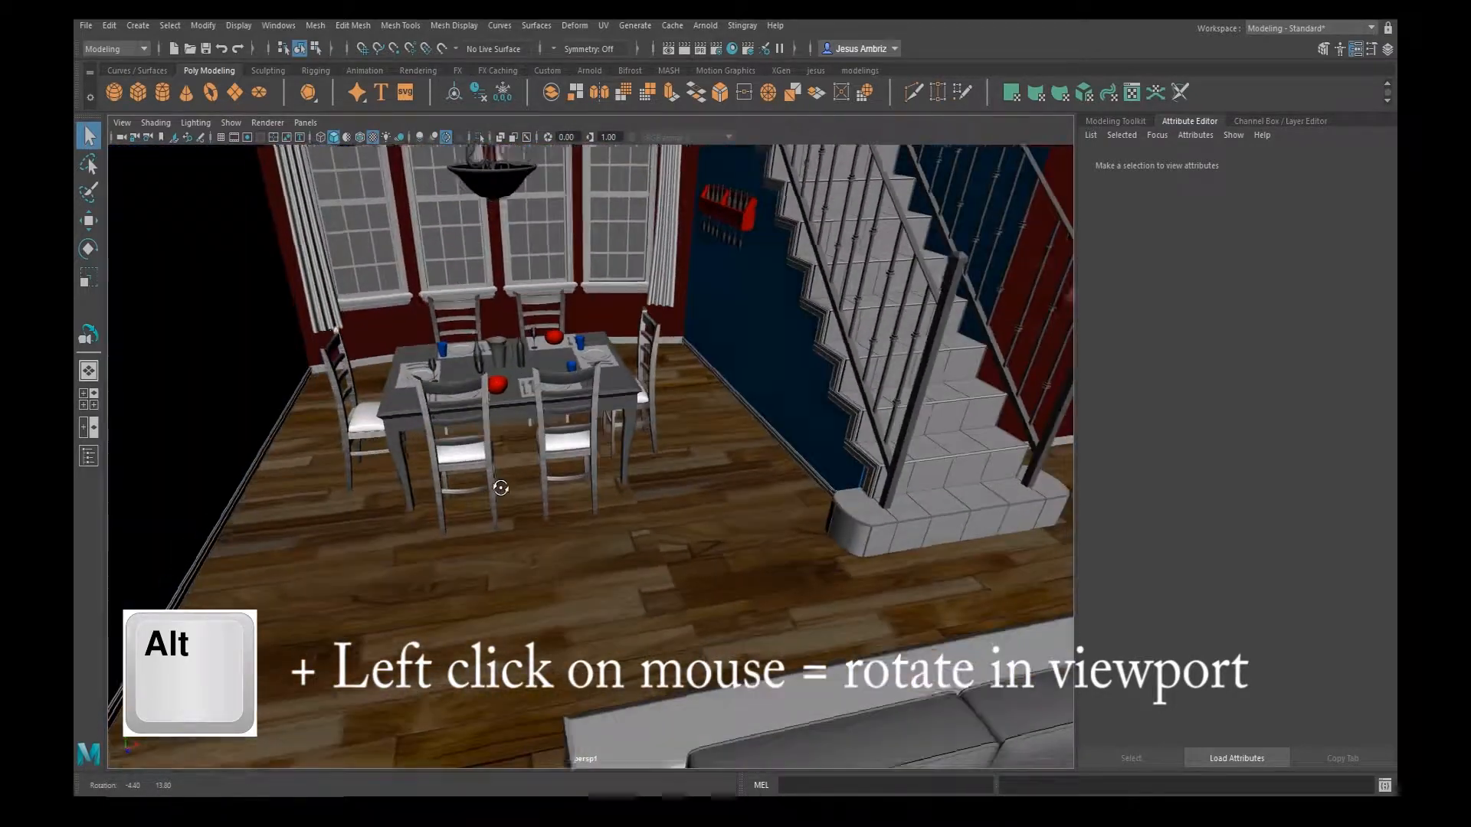
left_click_drag(501, 487, 487, 485)
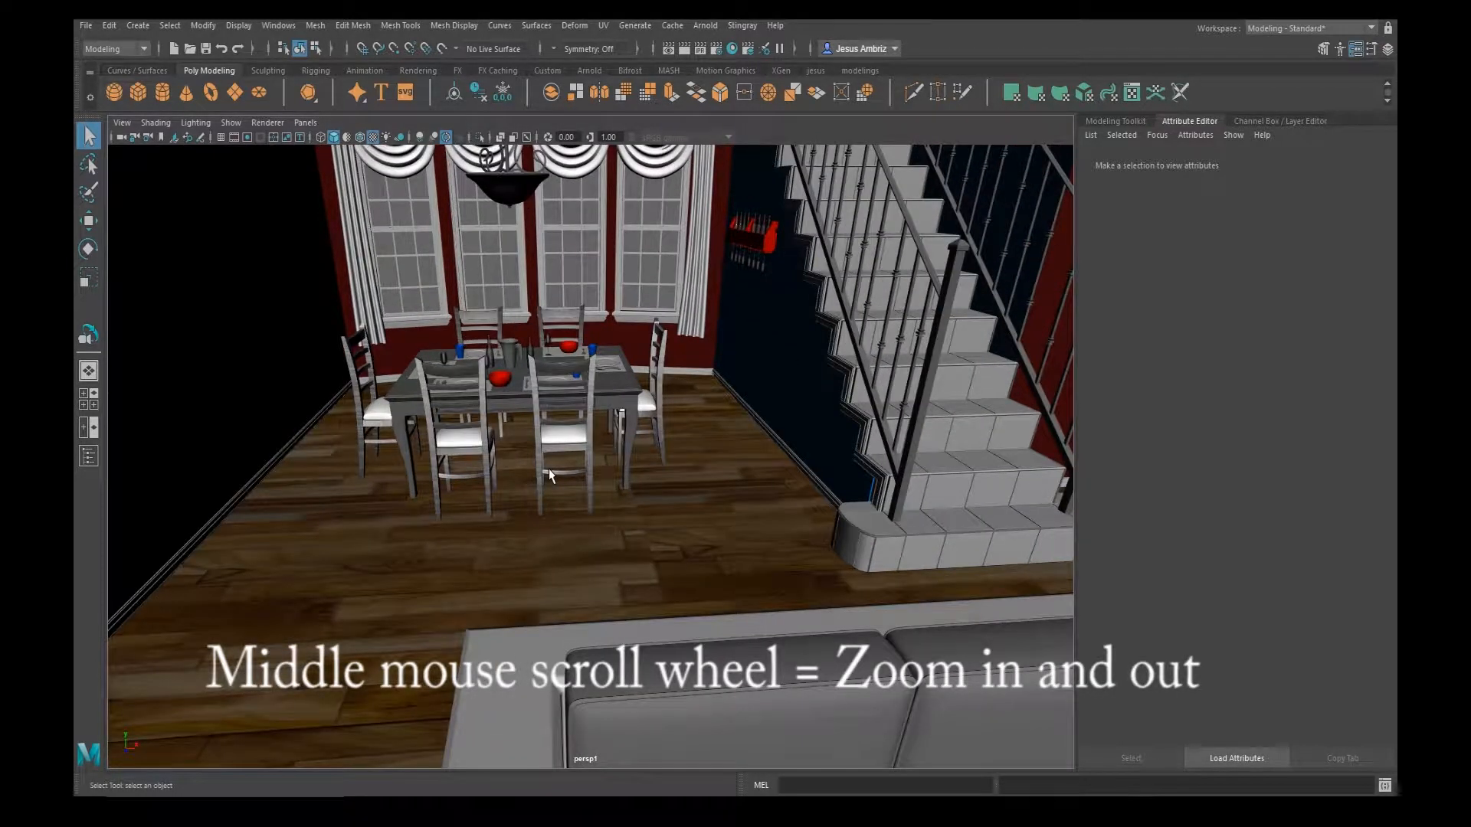
Step: Wheel-zoom the view in on the dining chairs and back out toward the table and stairs
scroll("down", 3)
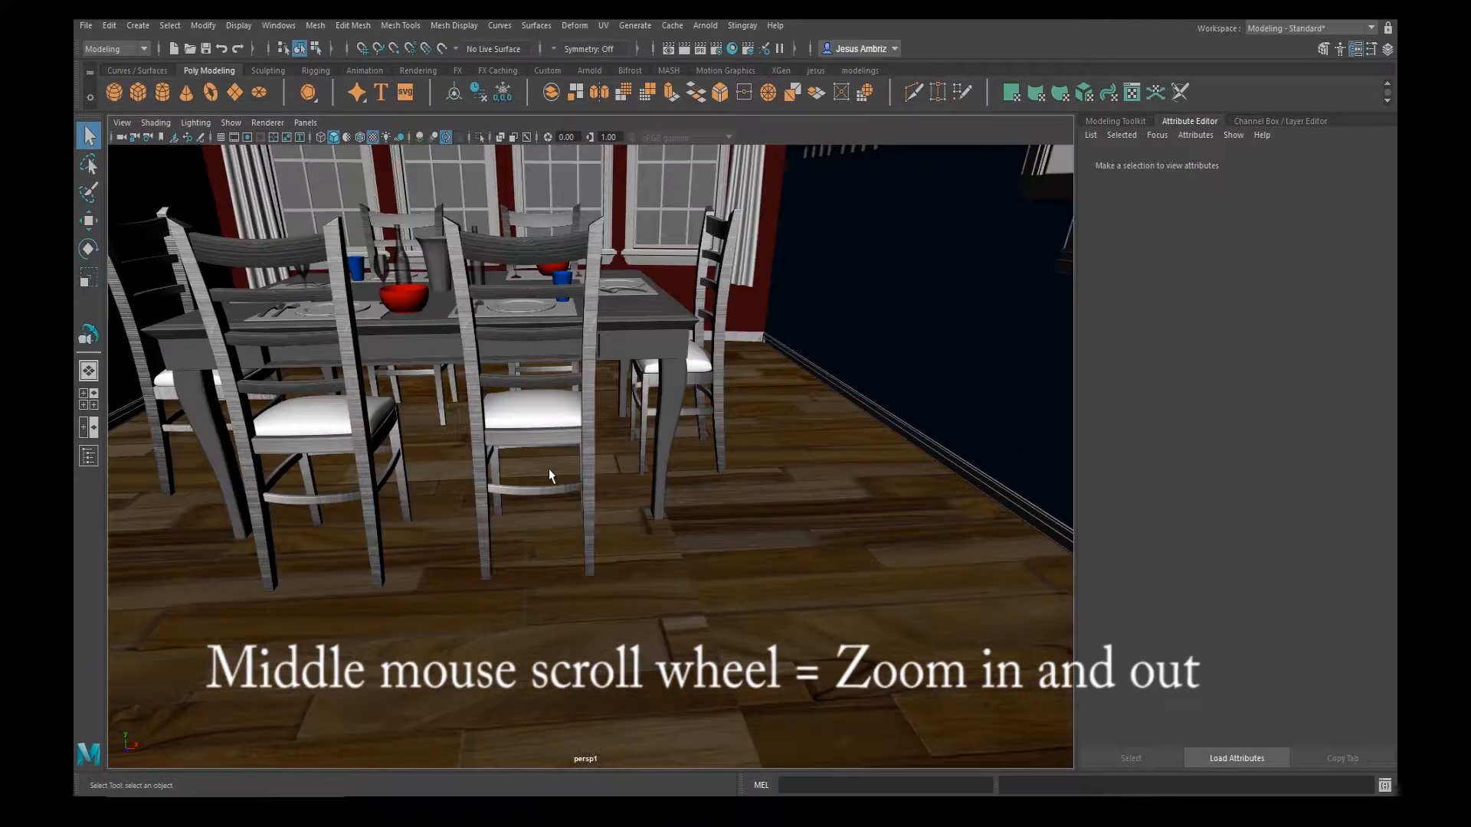
scroll("down", 3)
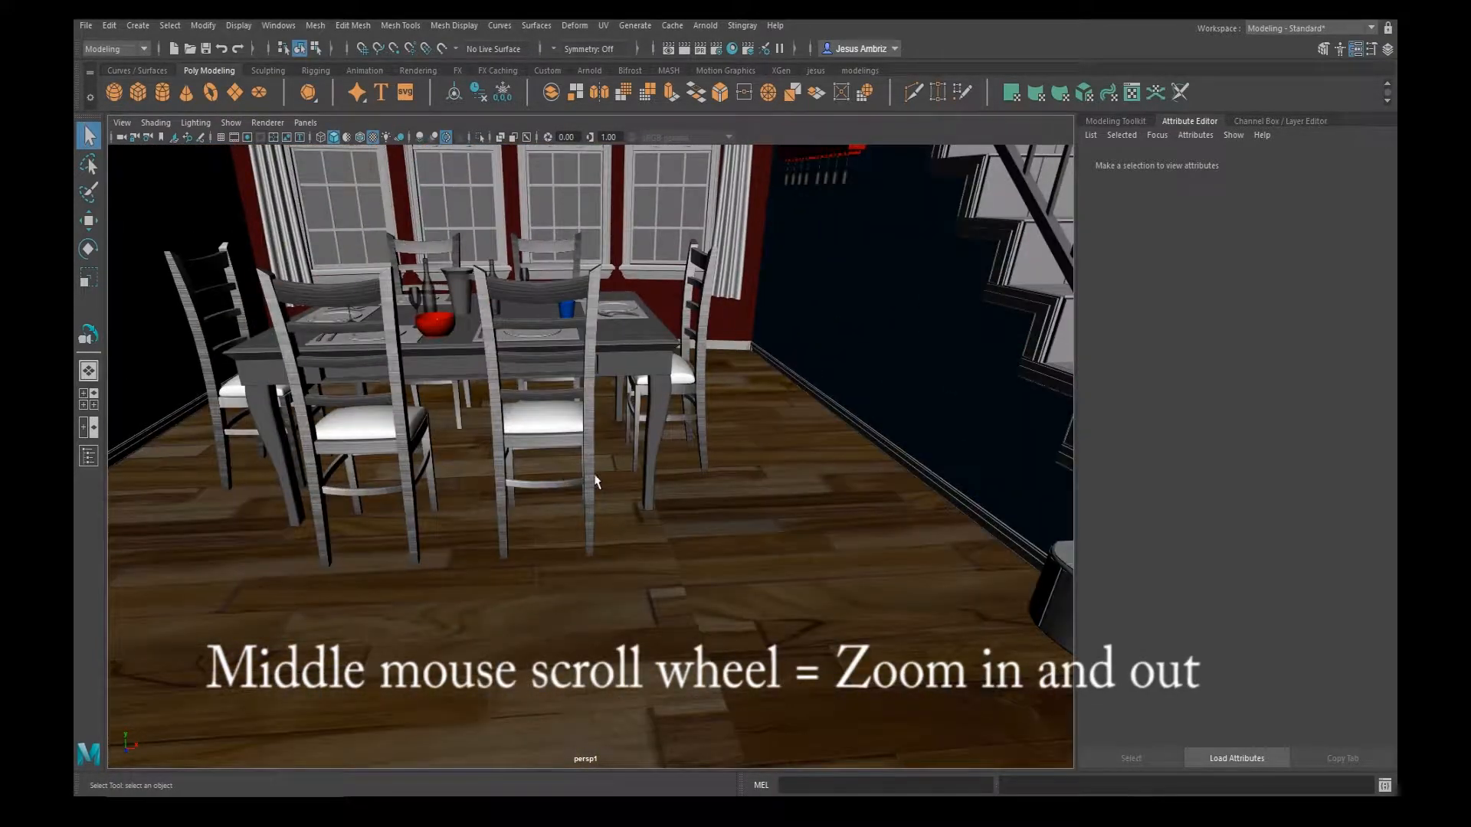
scroll("down", 3)
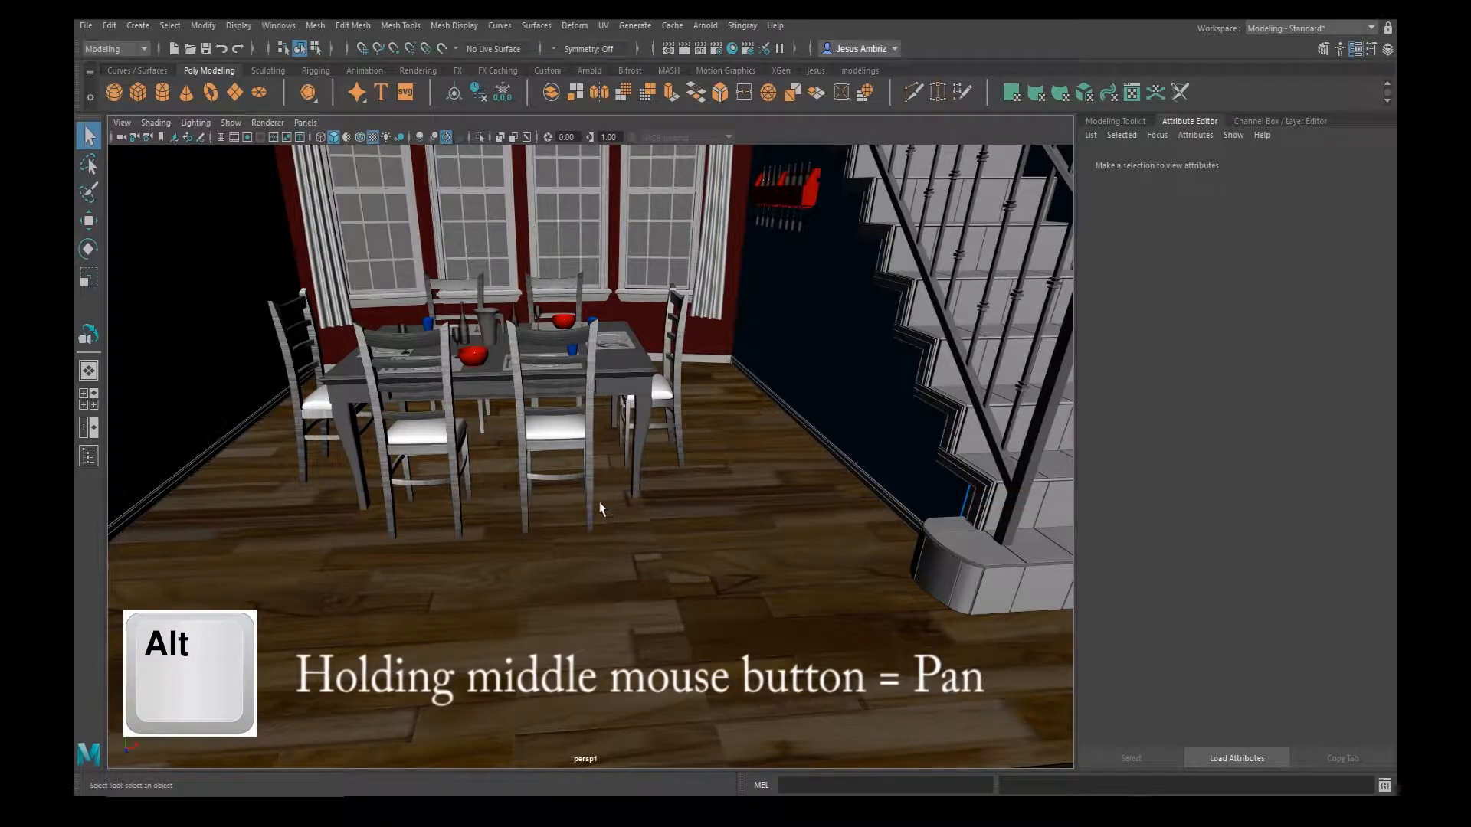
mouse_move(692, 416)
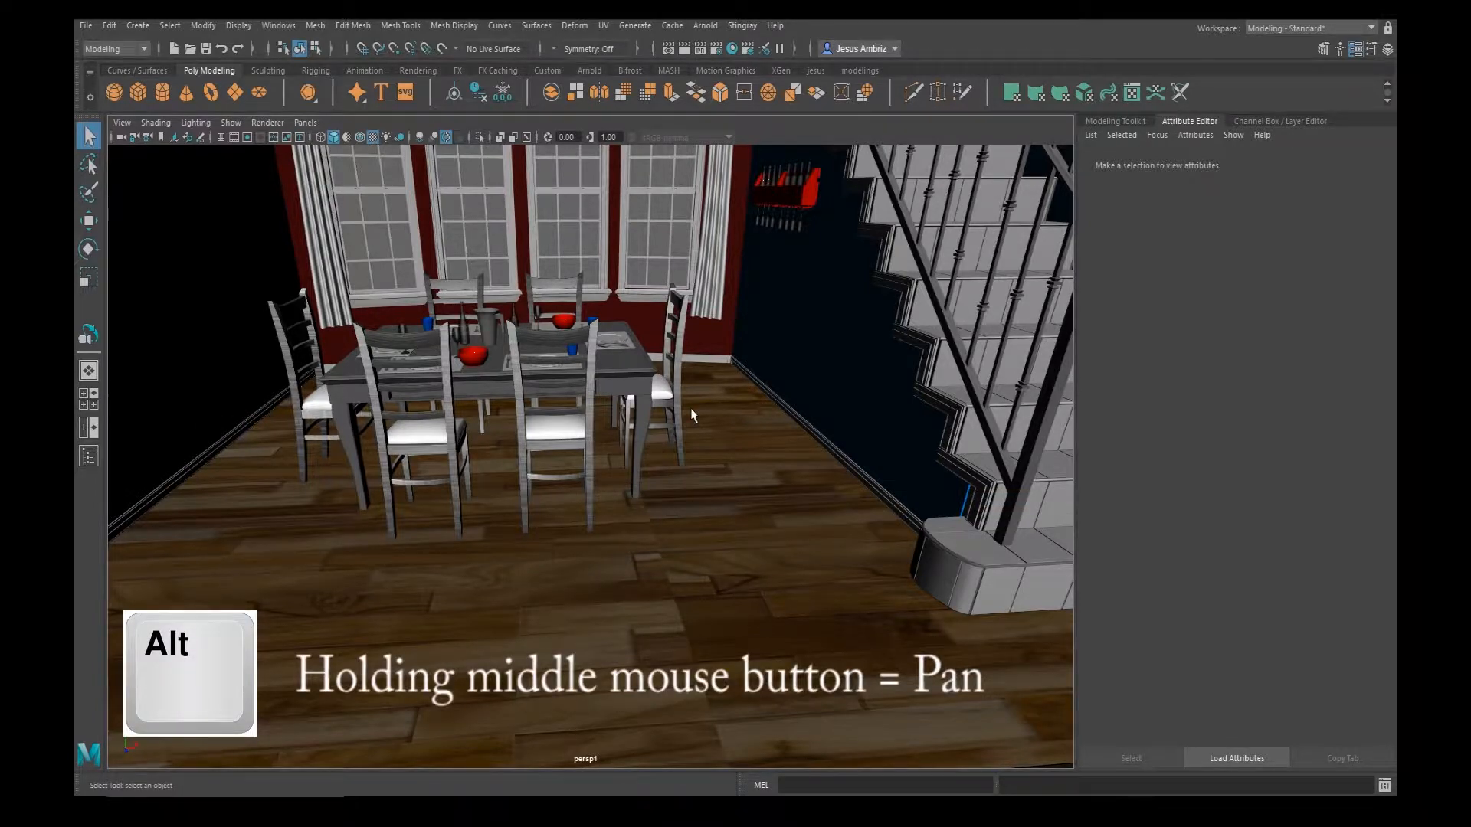
Step: Orbit toward the stairs, dolly in on the table's bottles, then dolly back to a room overview
left_click_drag(689, 416, 516, 449)
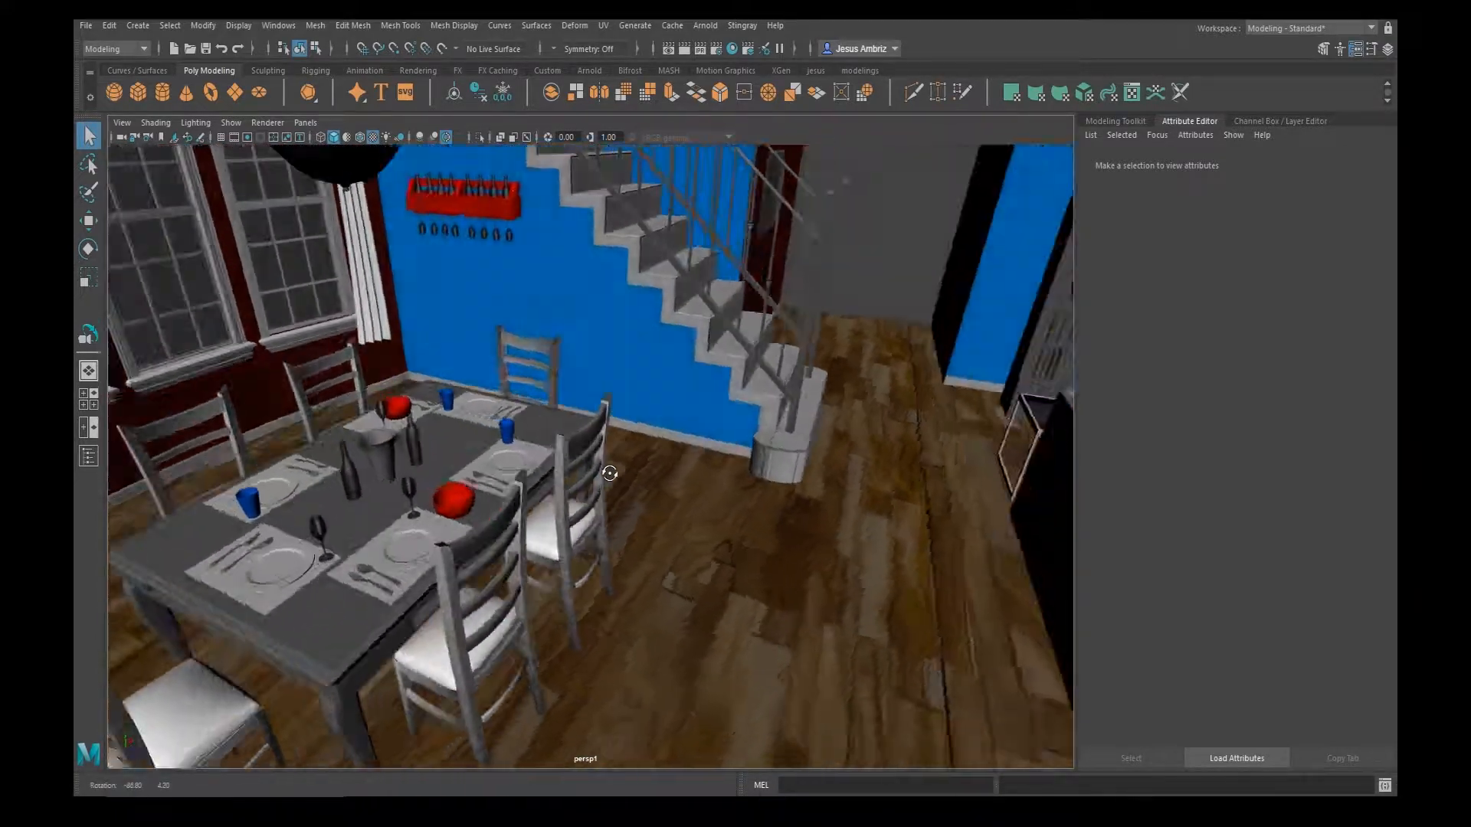
left_click_drag(610, 469, 863, 619)
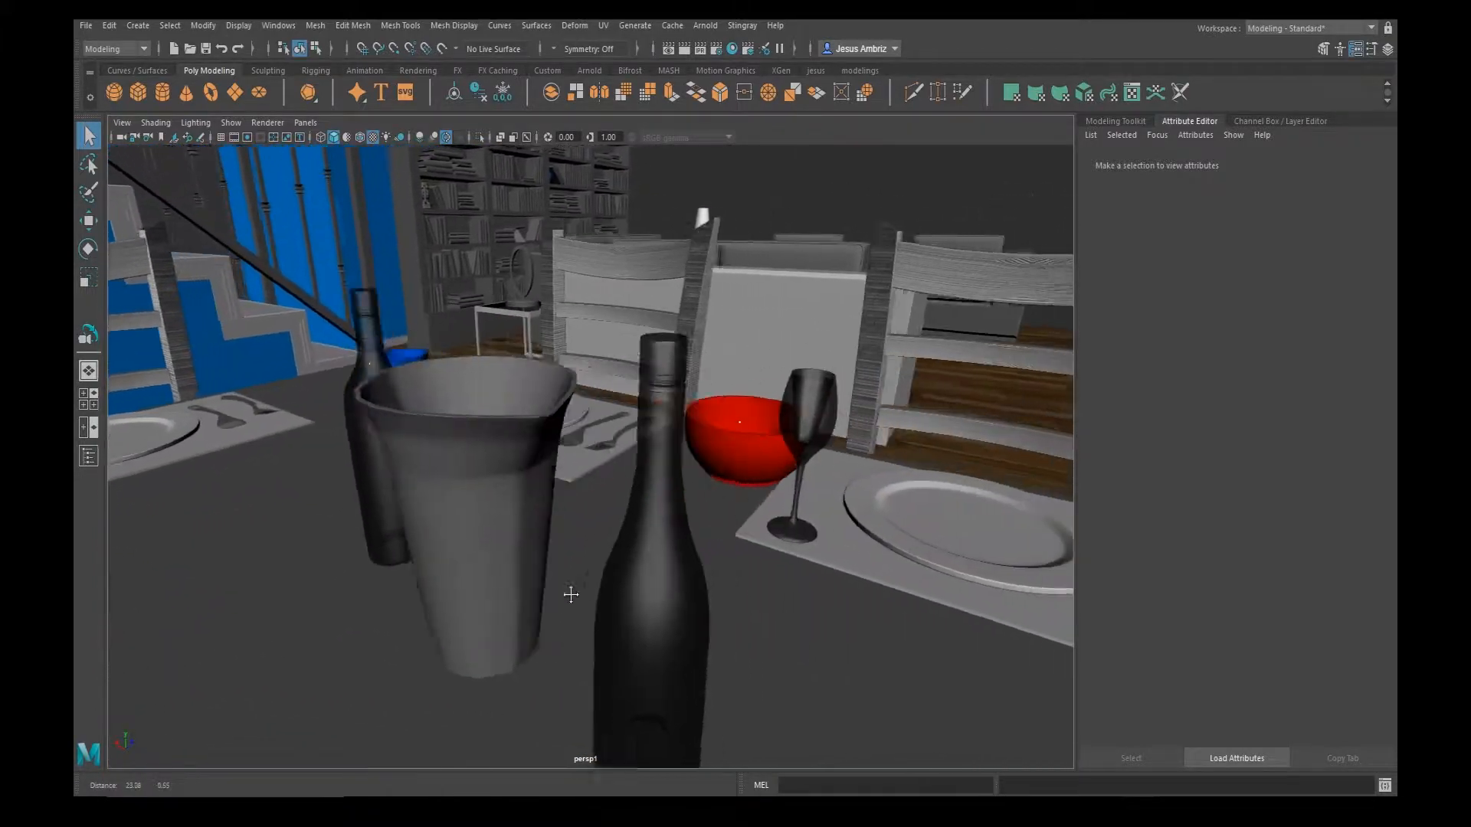
left_click_drag(572, 595, 394, 598)
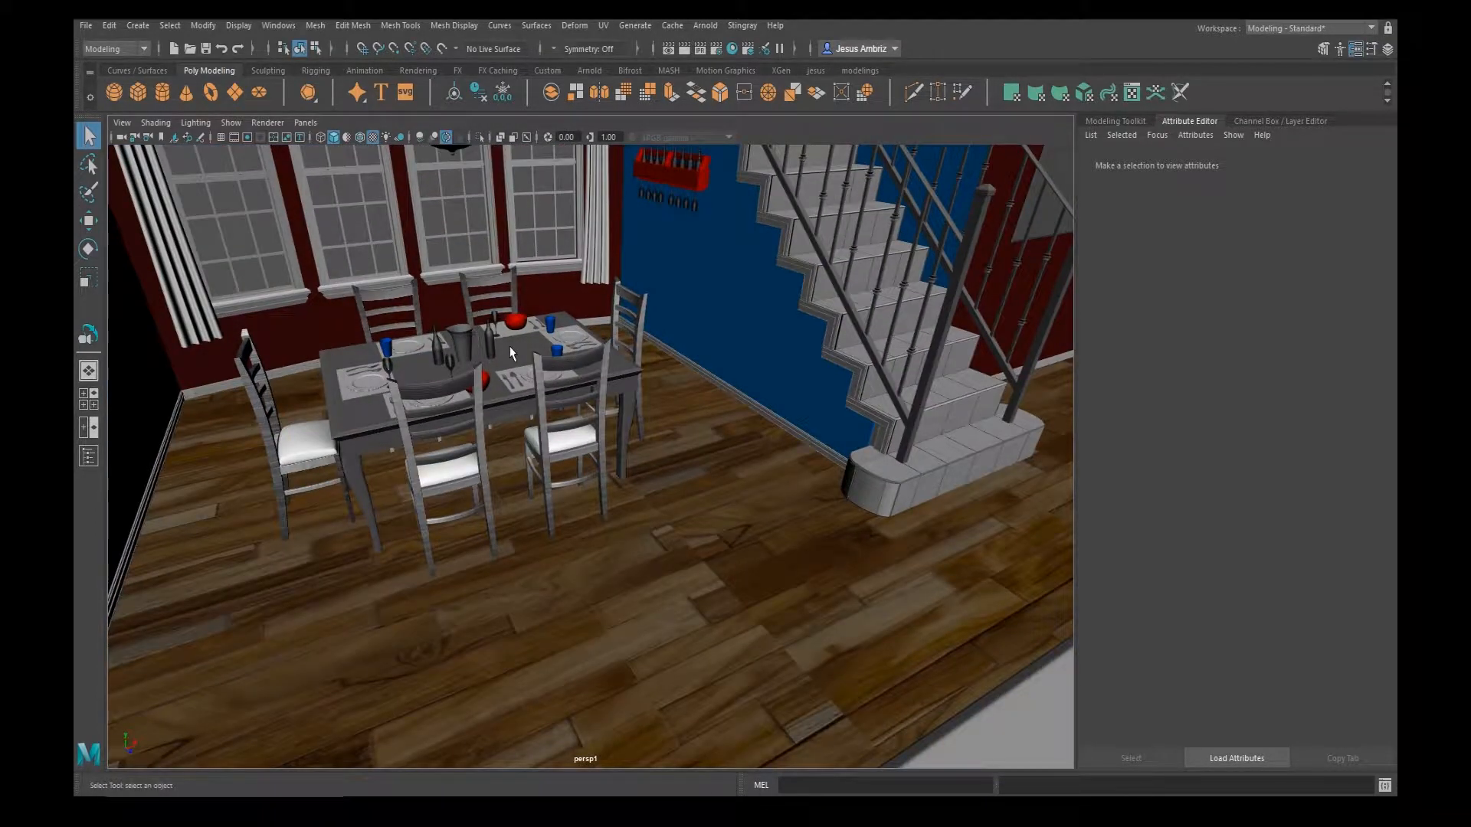
Step: Select the tableware, frame it with F, orbit around the spoon and bring up the View menu
left_click(487, 328)
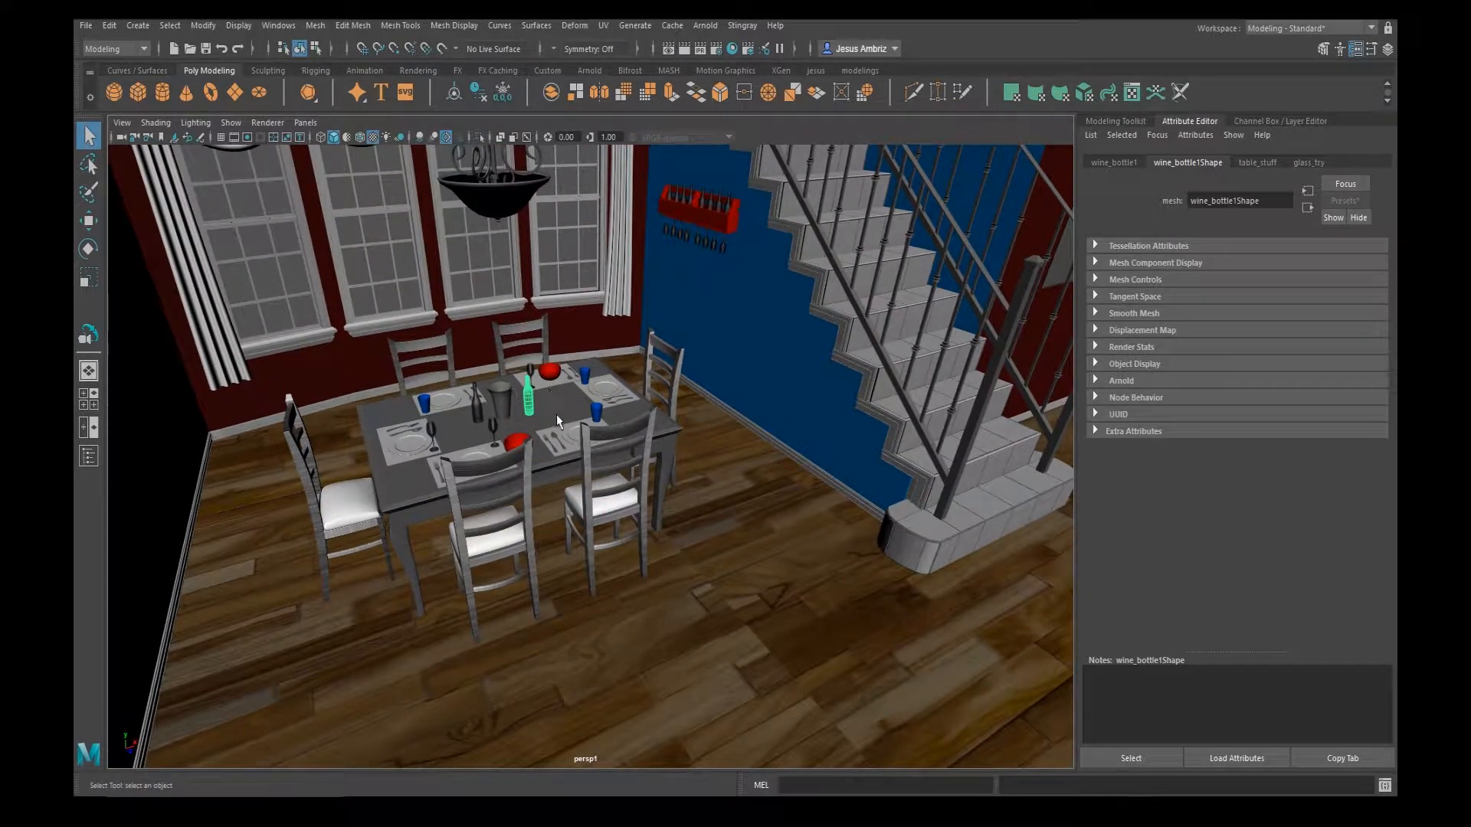
key("f")
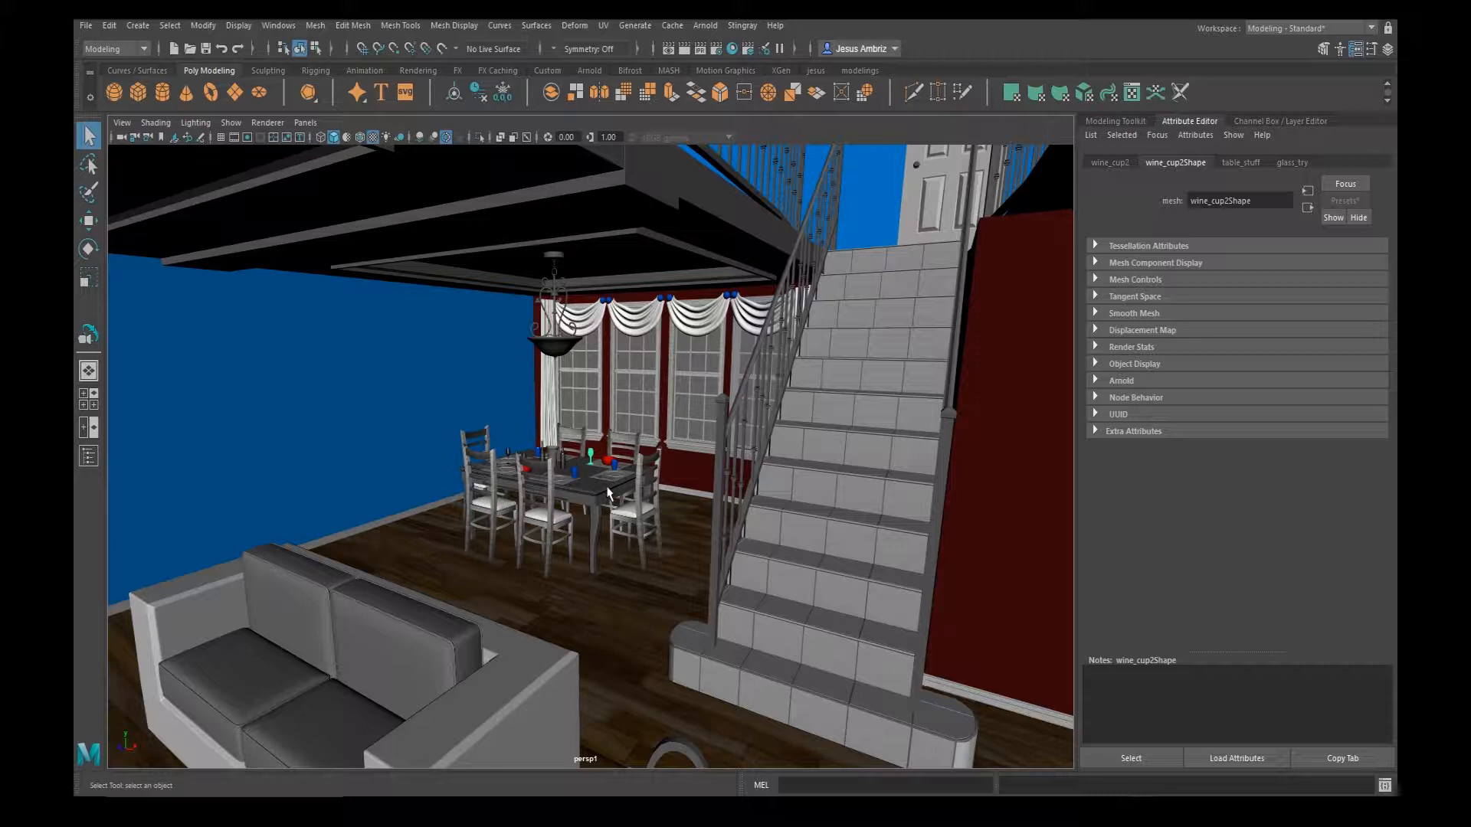
mouse_move(609, 492)
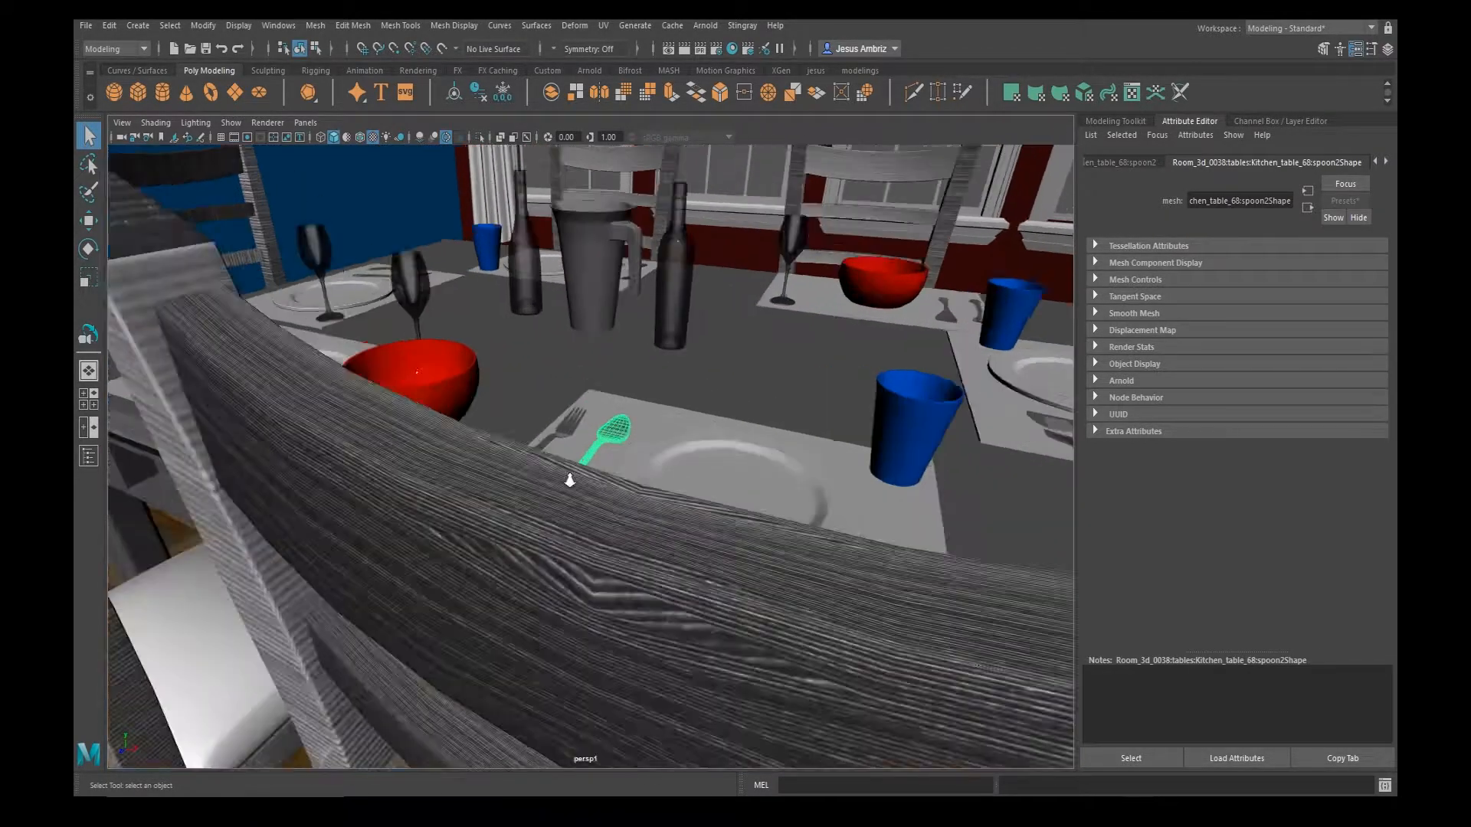
left_click_drag(582, 478, 248, 486)
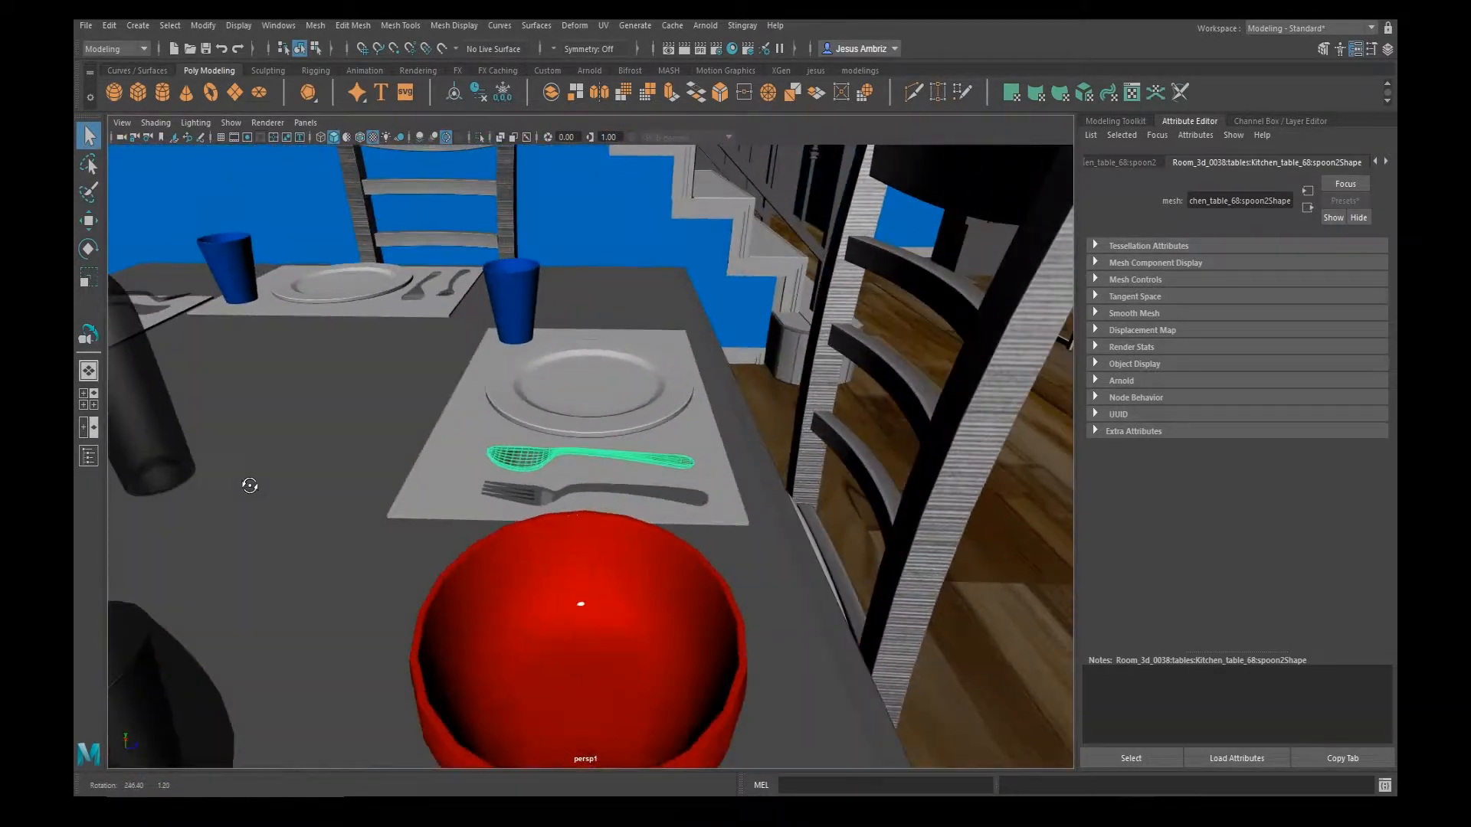
left_click(121, 122)
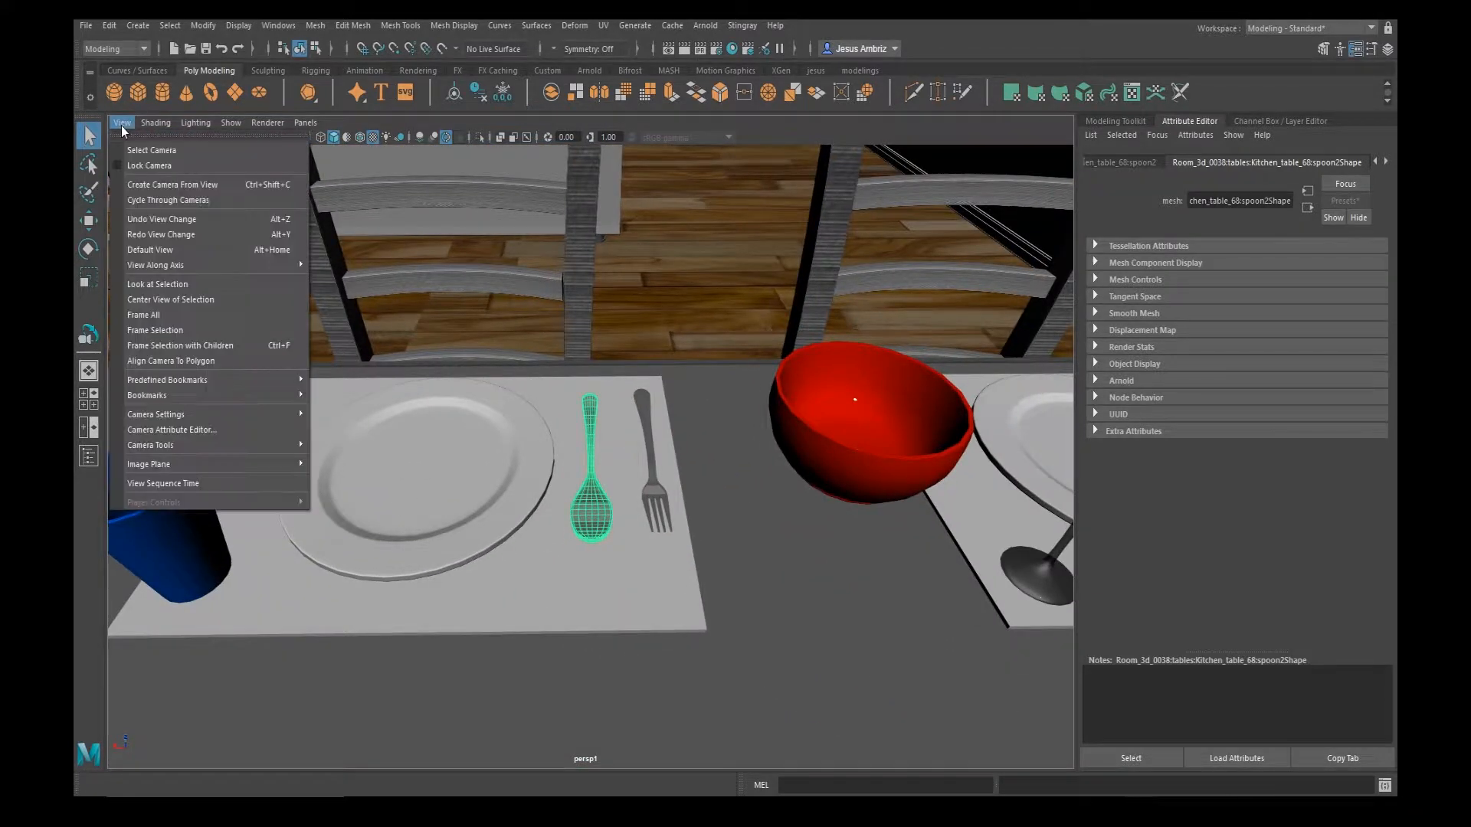
mouse_move(158, 285)
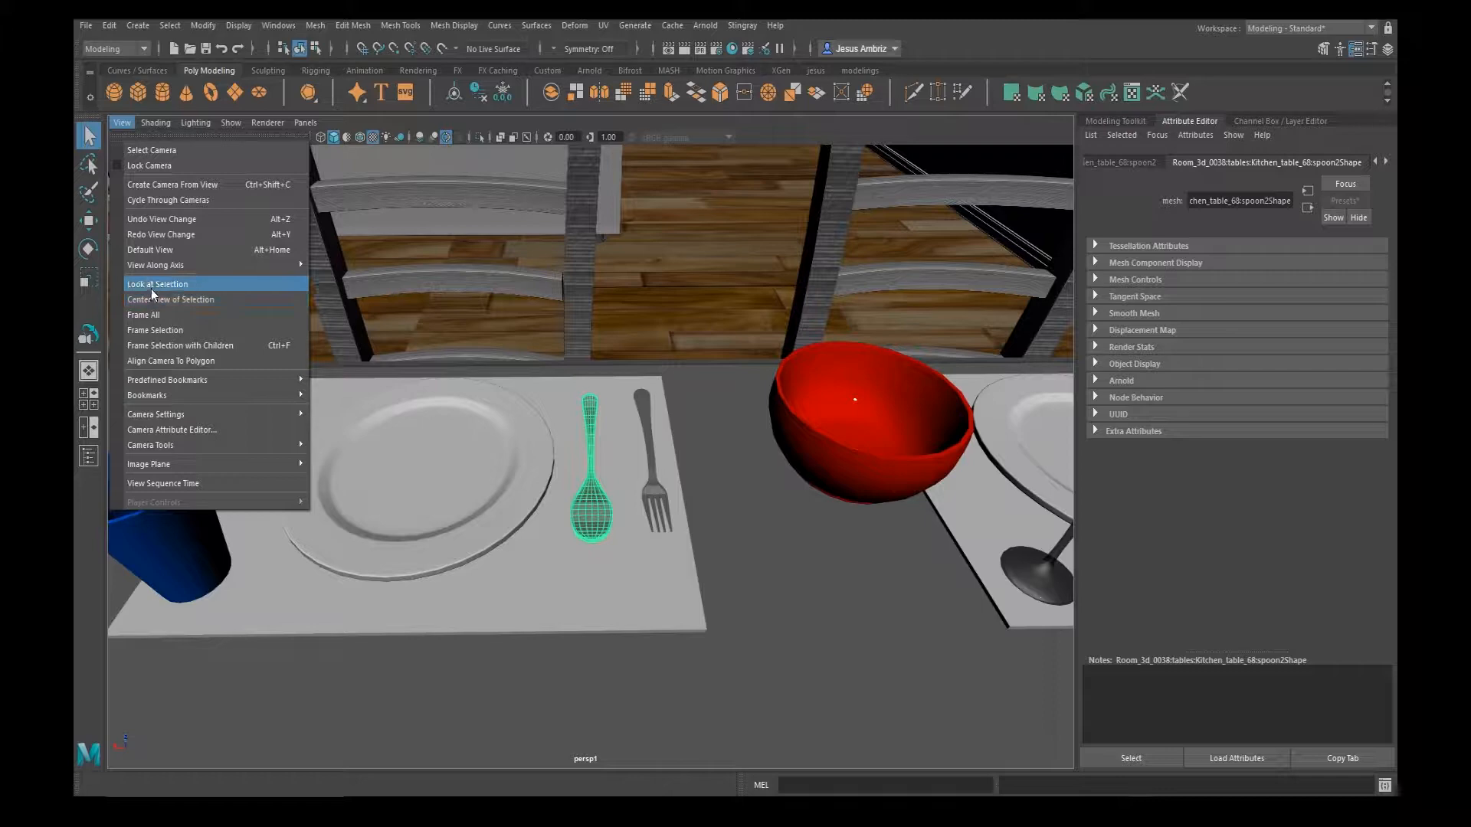
Step: Use the View menu's look-at option twice to re-aim the camera at the selected spoon
left_click(158, 285)
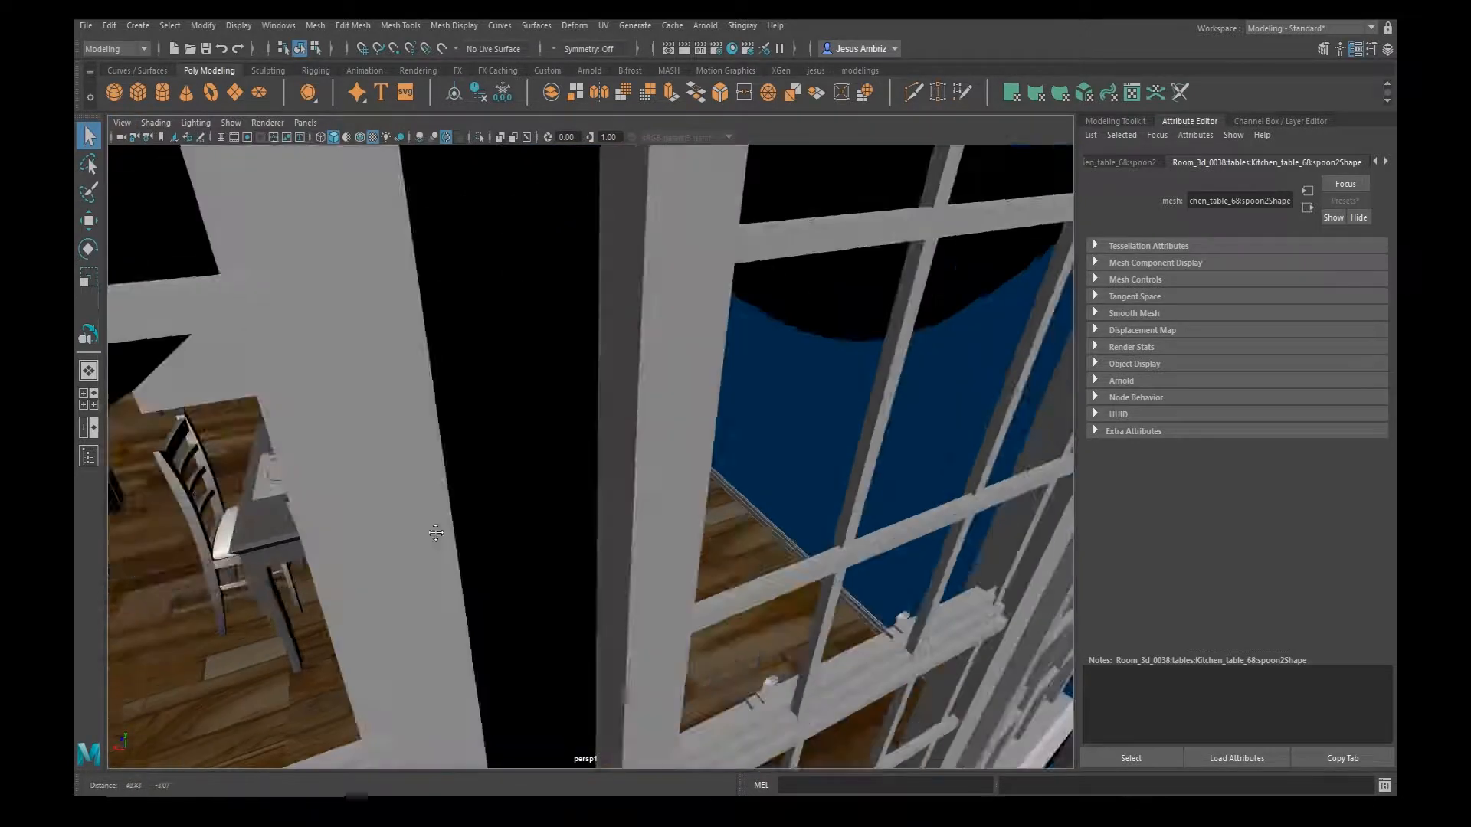
left_click(122, 123)
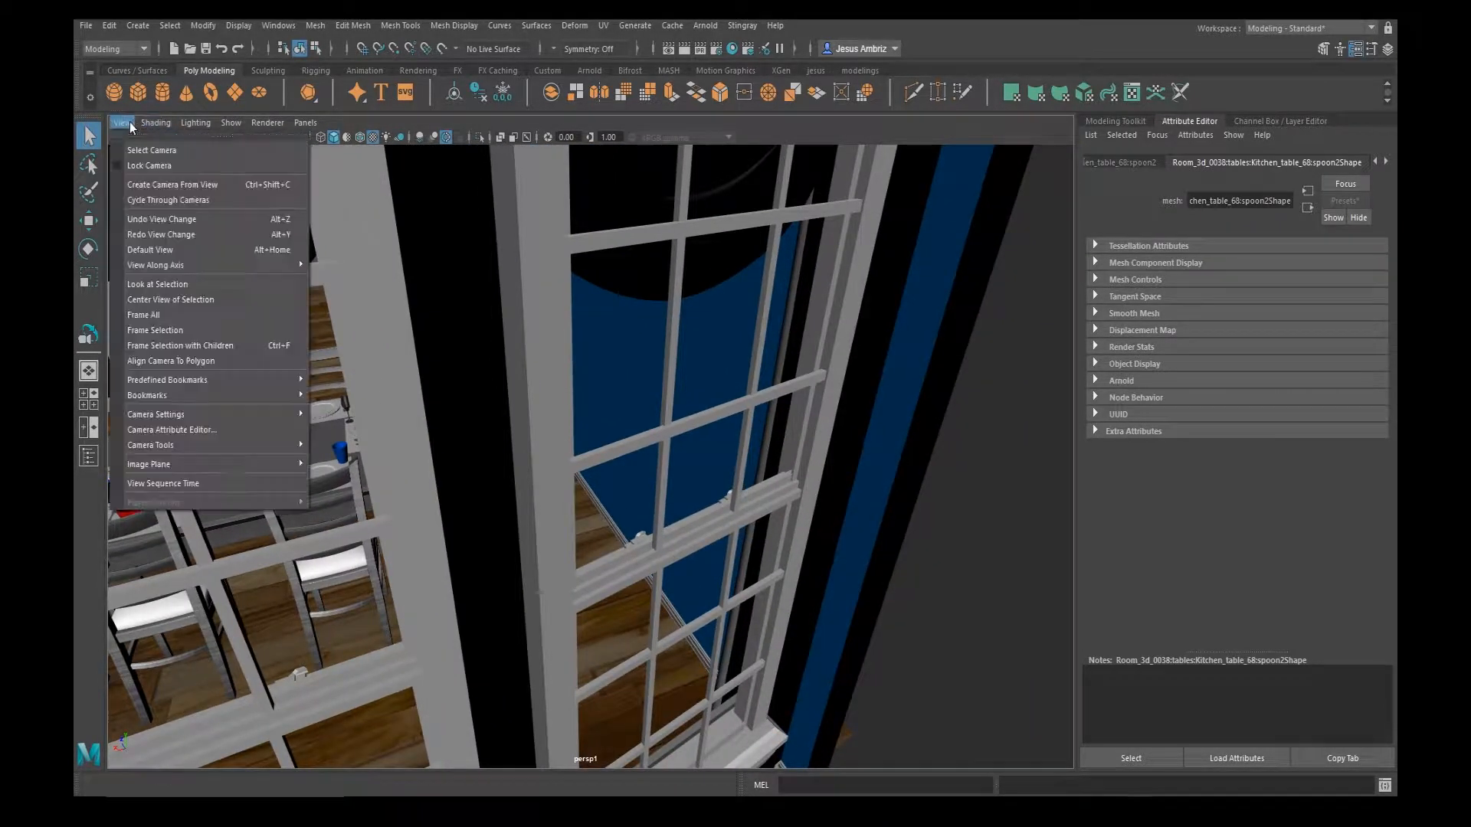
mouse_move(158, 285)
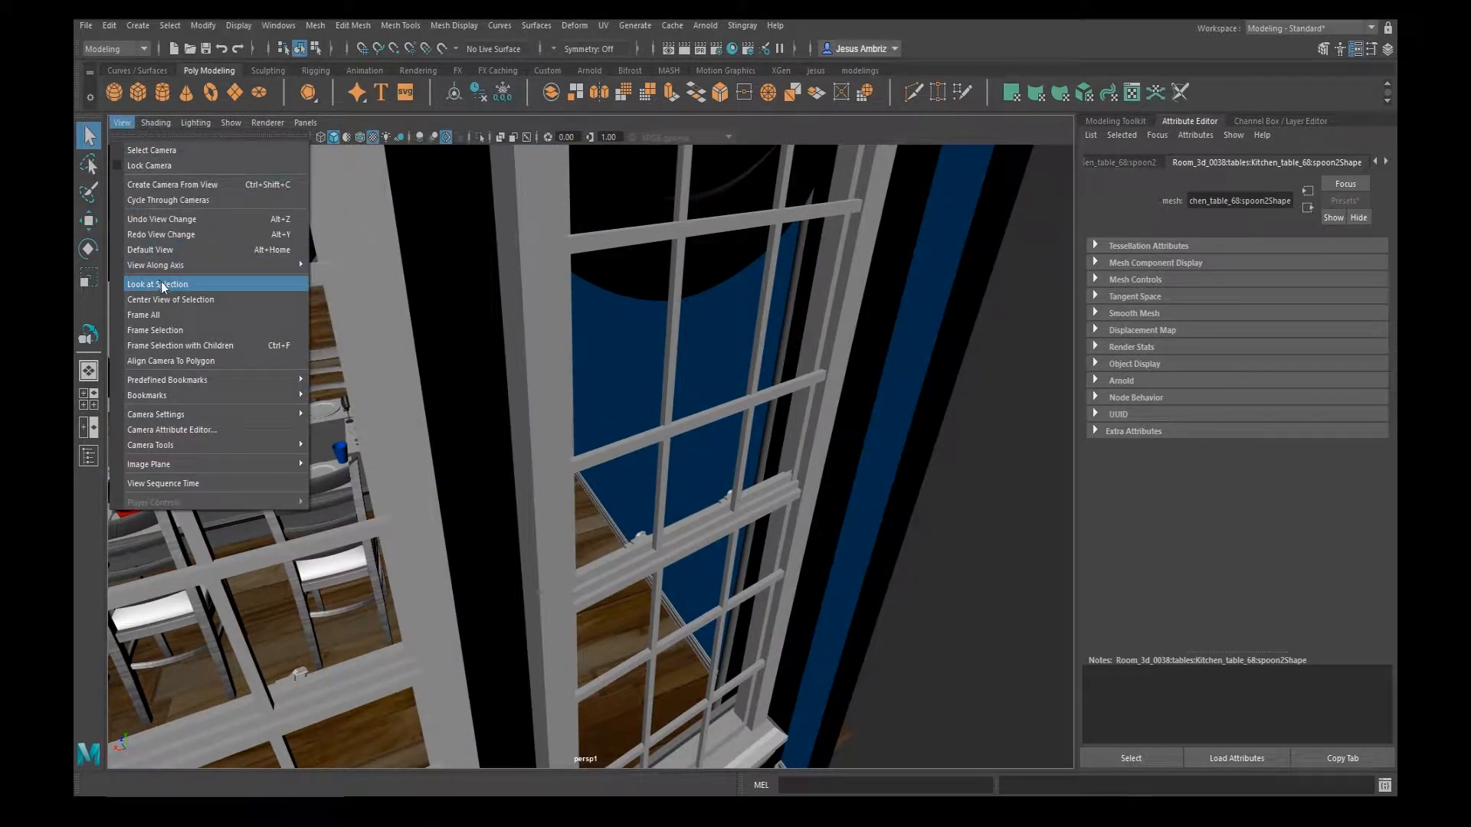
left_click(158, 285)
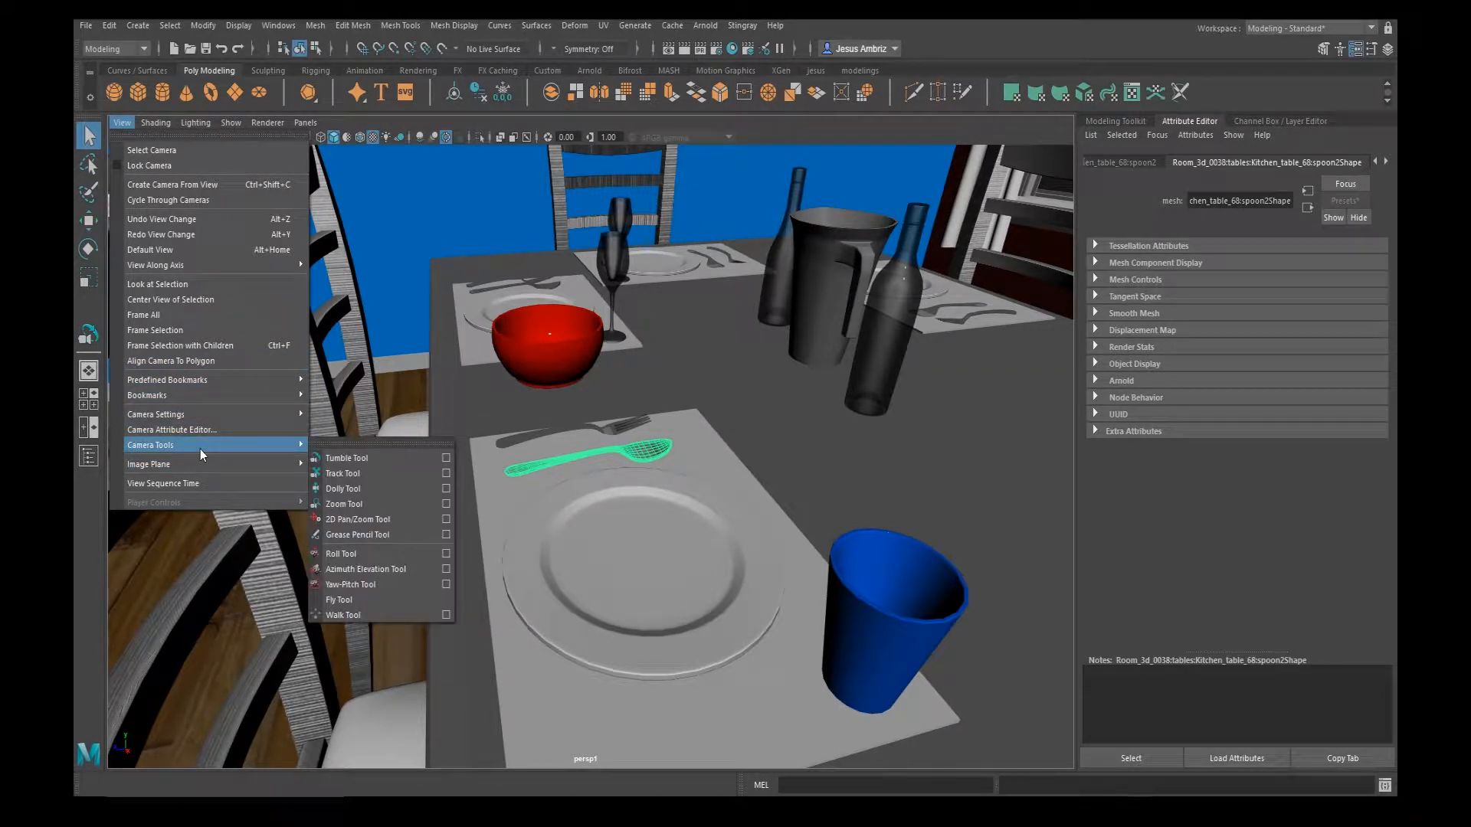
mouse_move(348, 459)
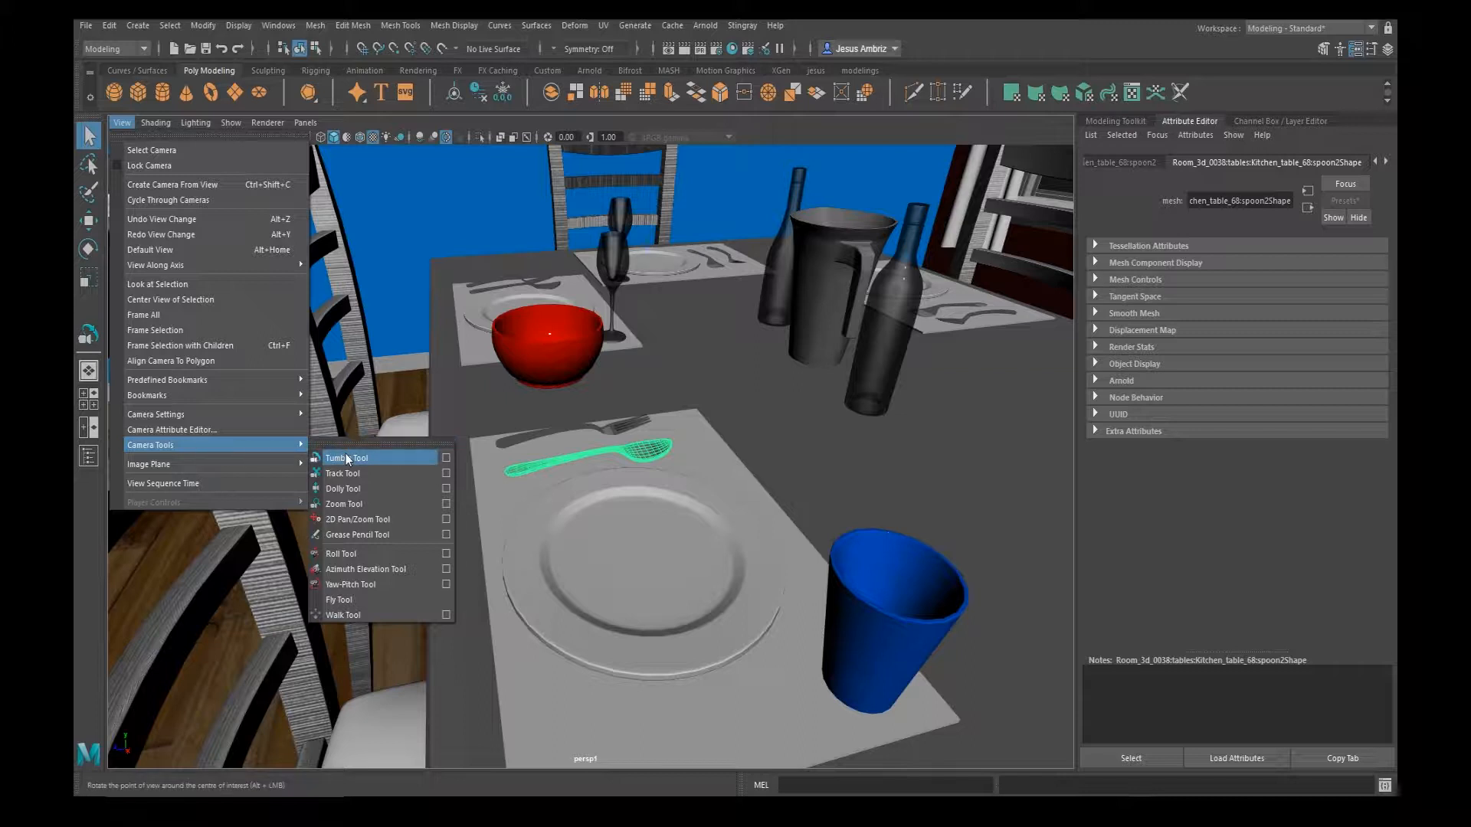
mouse_move(357, 489)
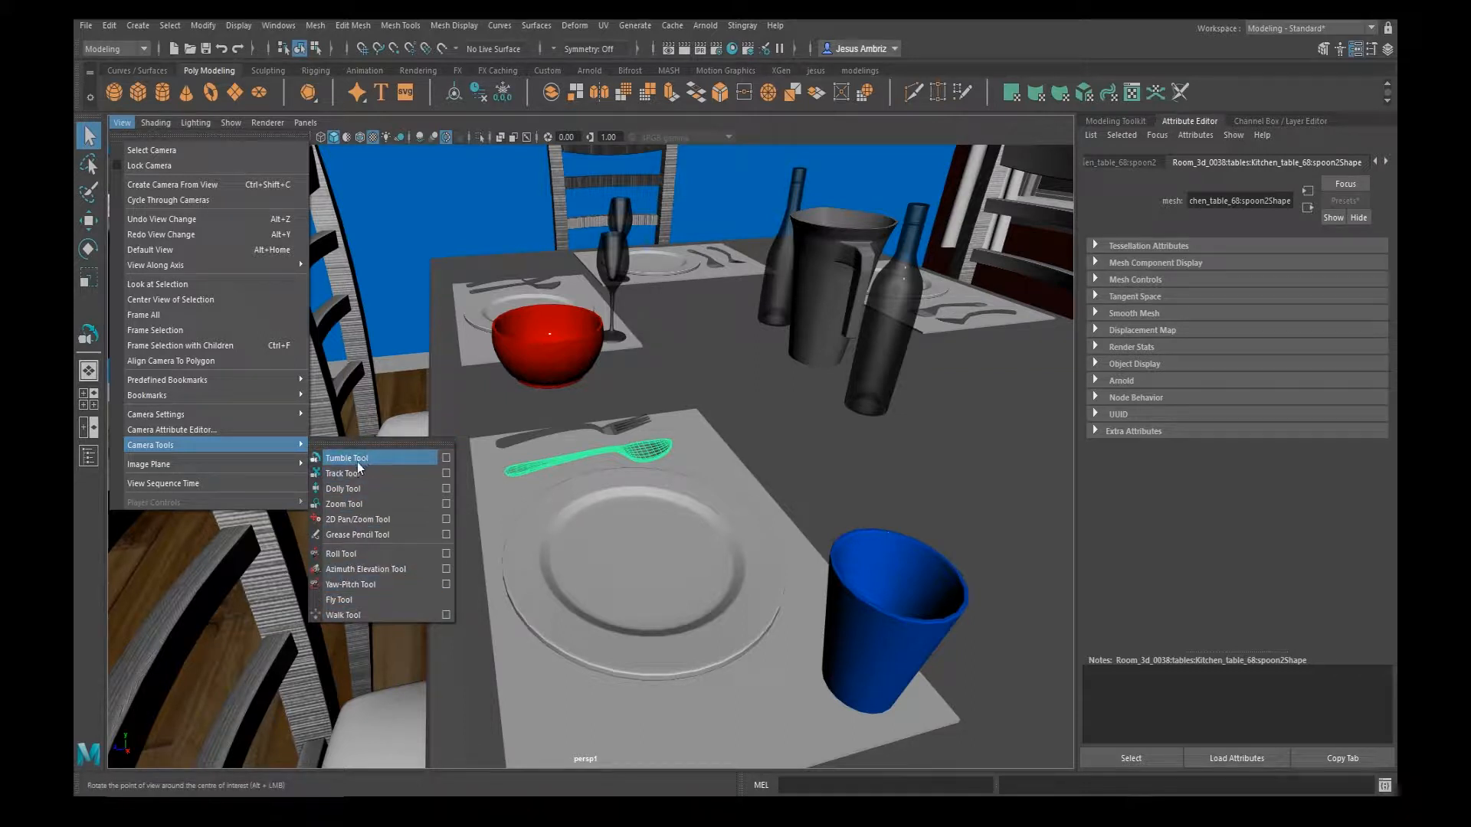
mouse_move(354, 458)
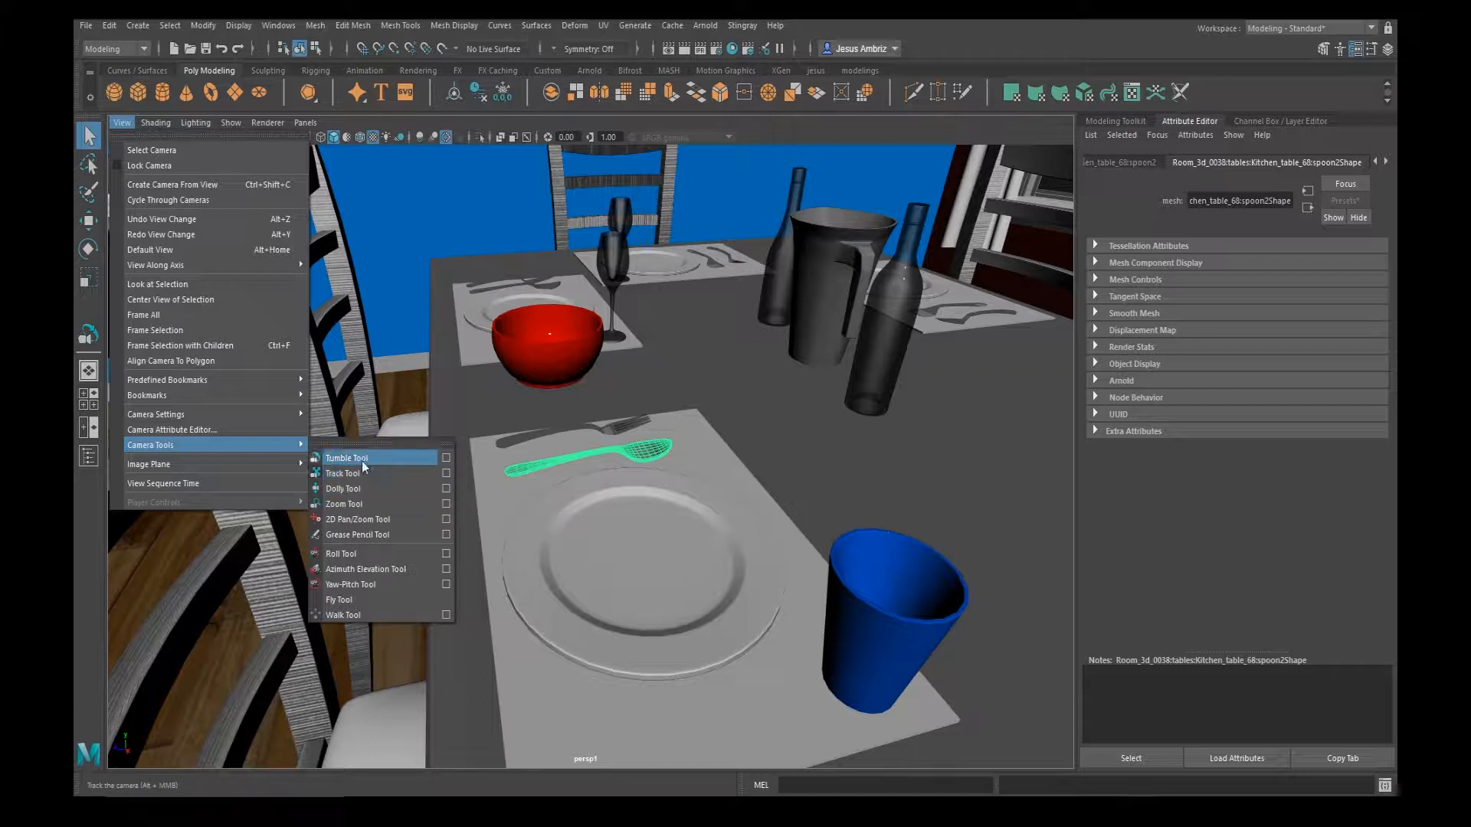
mouse_move(342, 504)
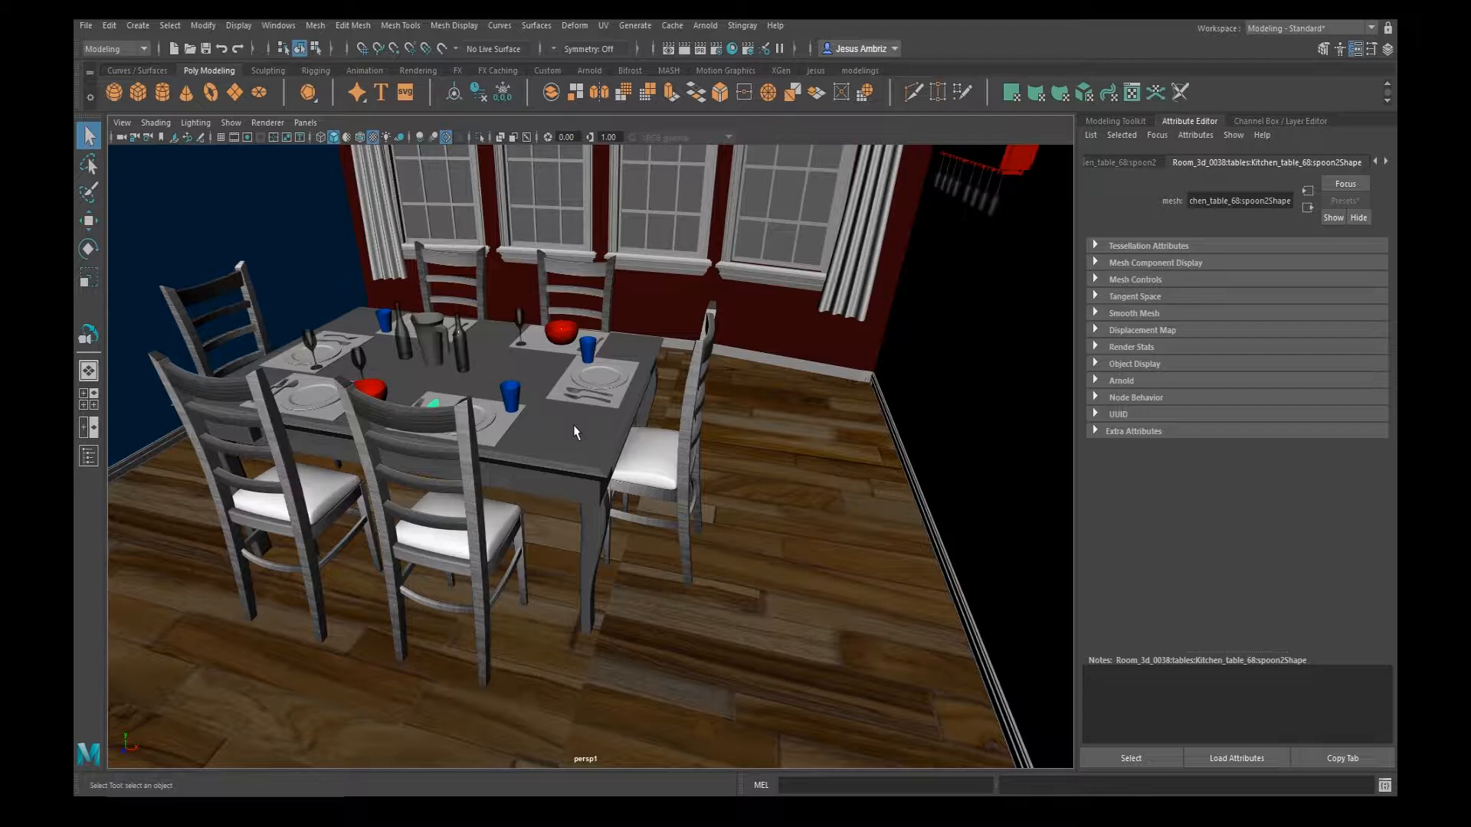
Step: Toggle between single and four-view layouts with Spacebar to work in the top and side panes
key("space")
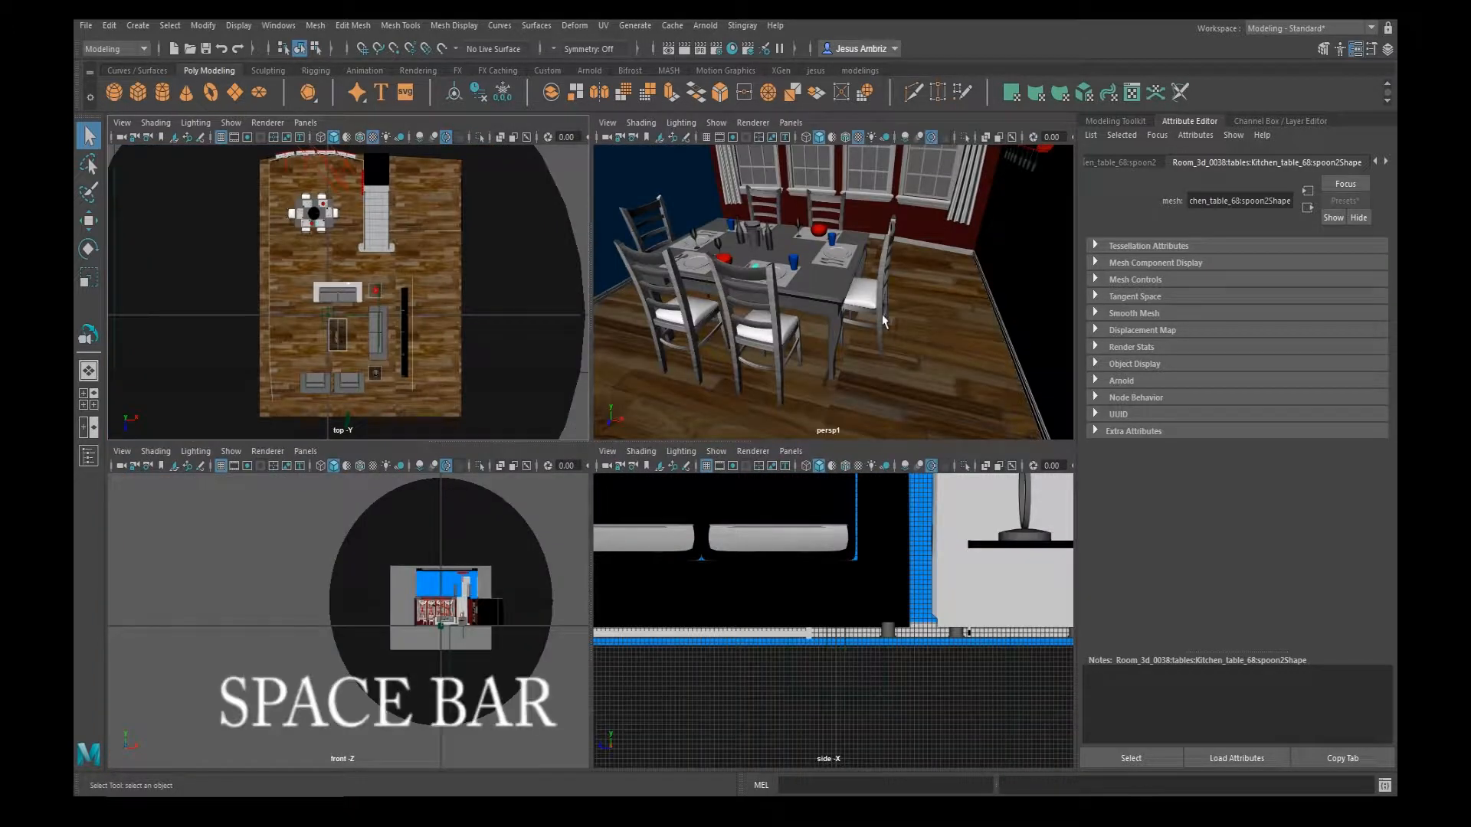
mouse_move(765, 345)
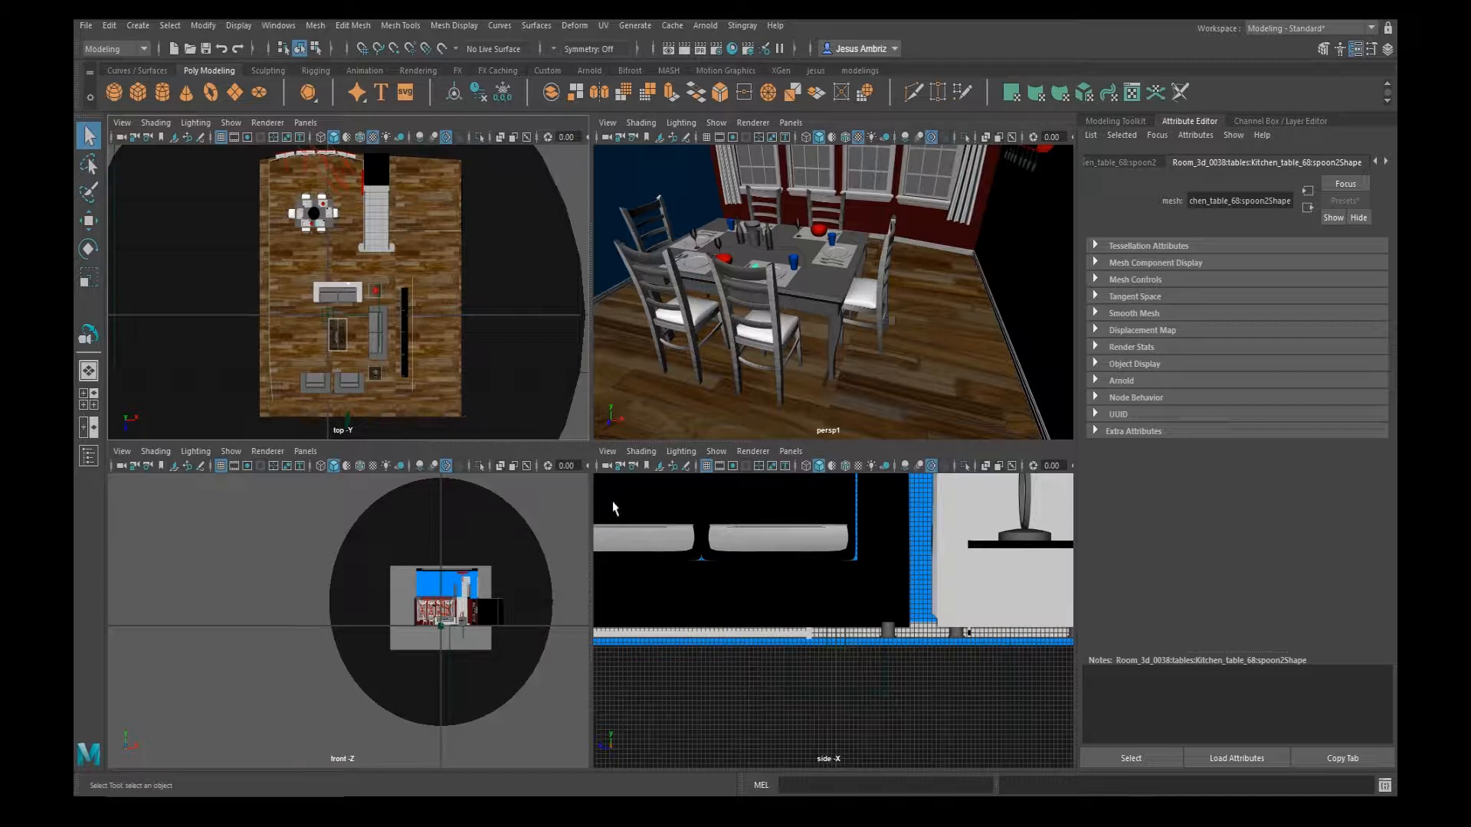
mouse_move(197, 302)
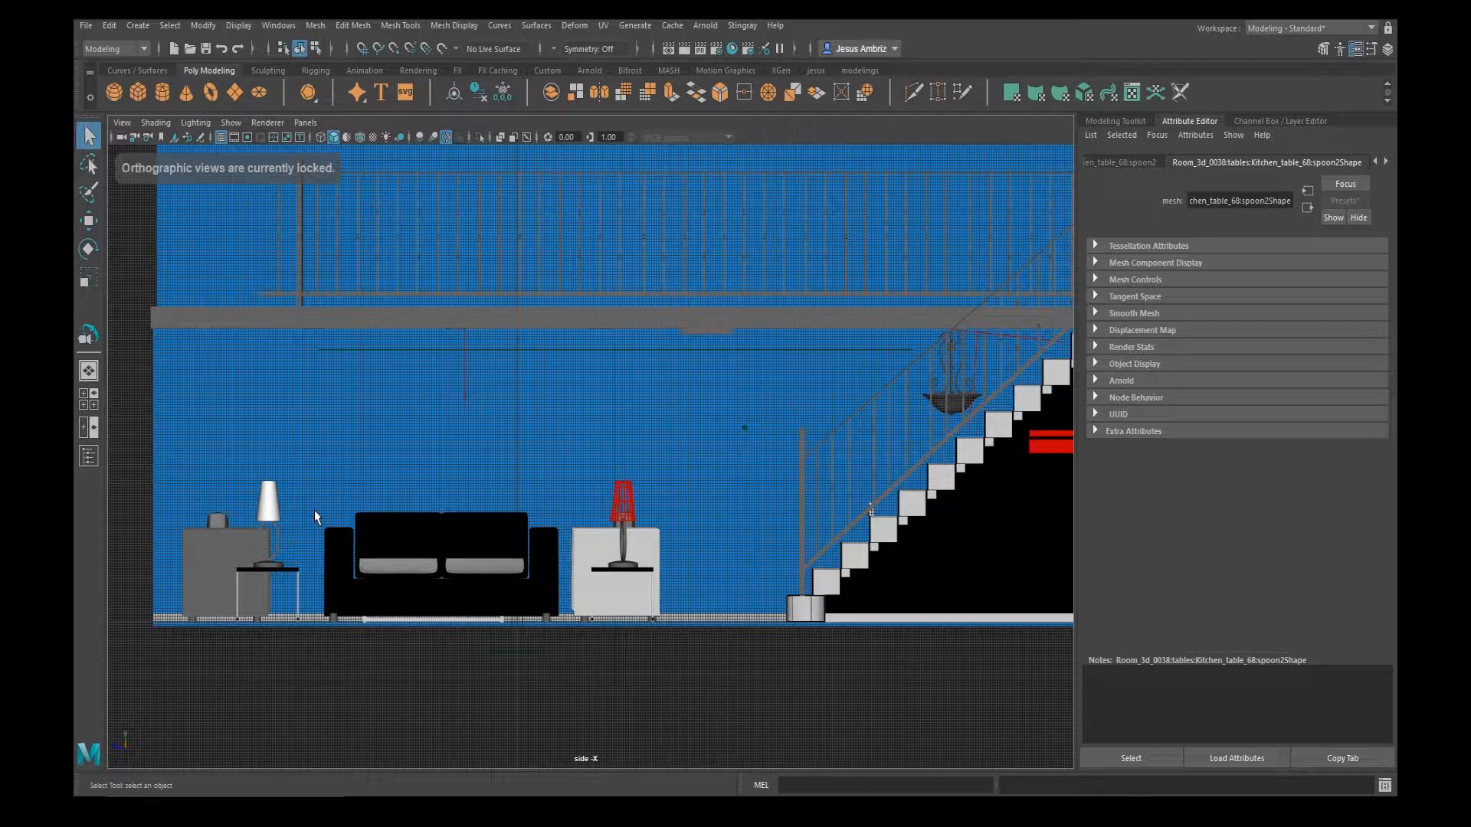
key("space")
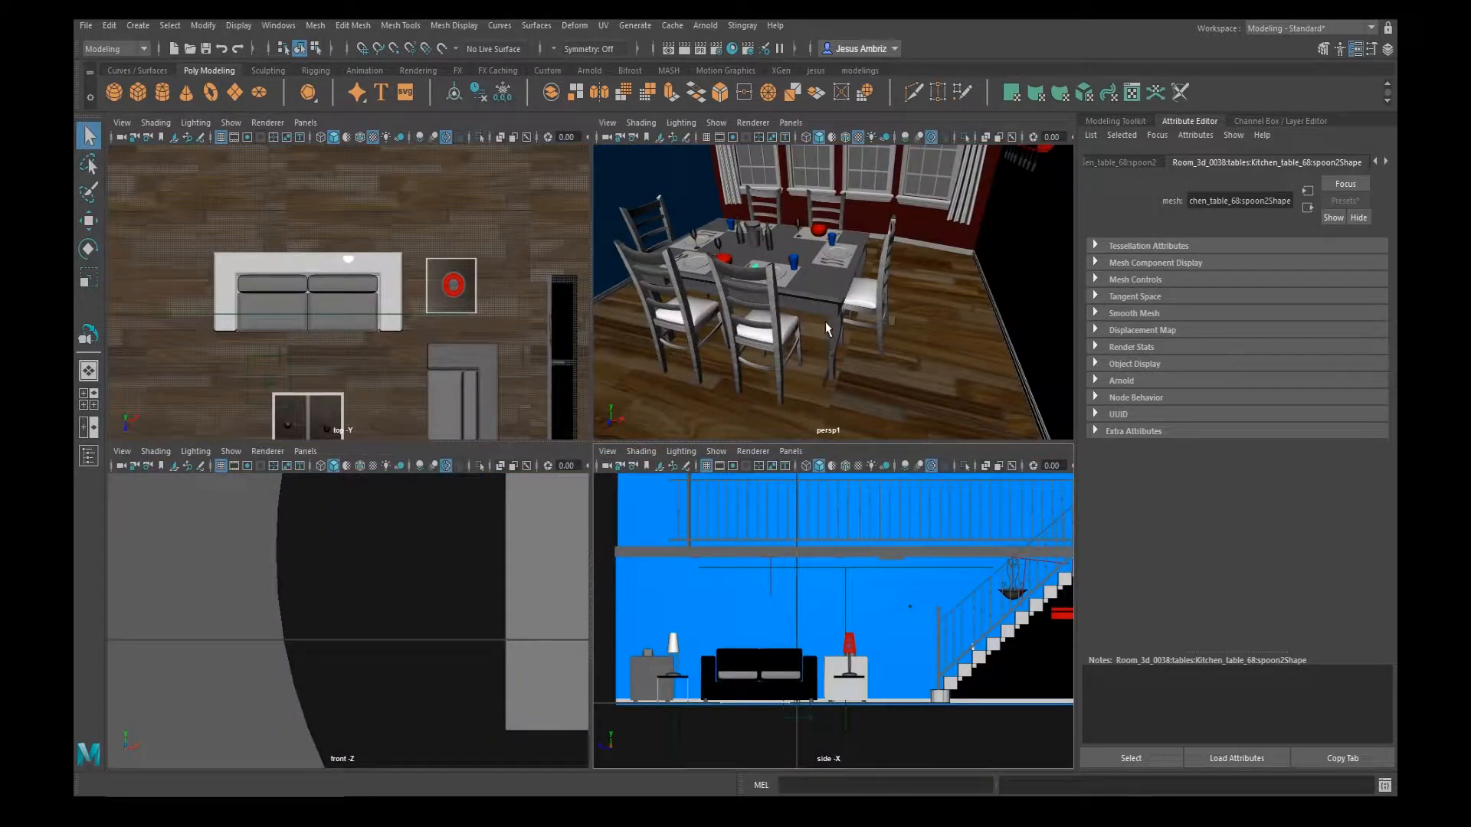
mouse_move(854, 340)
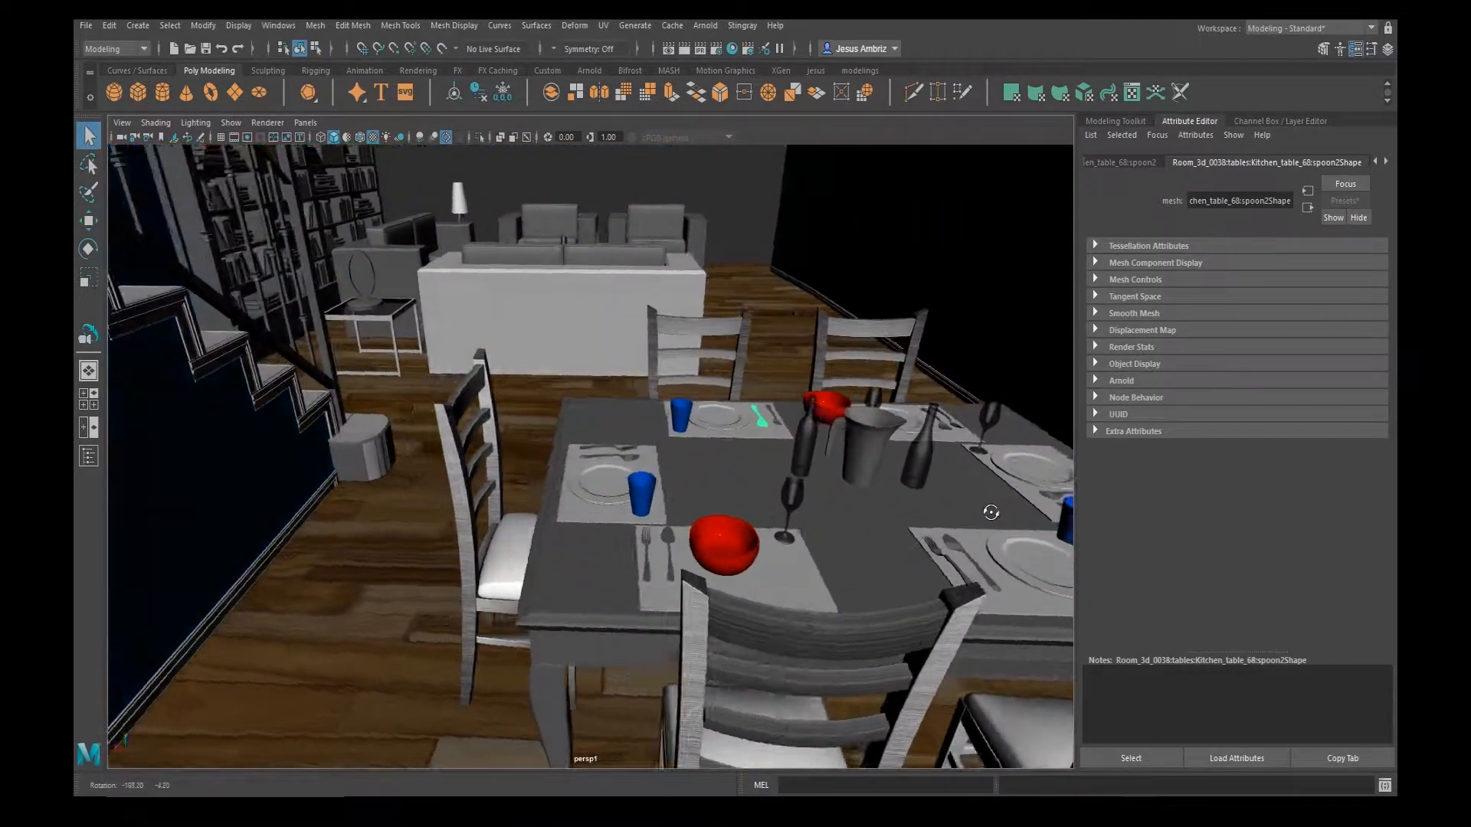
Step: Switch to four views, two side-by-side panes, then Outliner/persp, and close the Outliner
key("space")
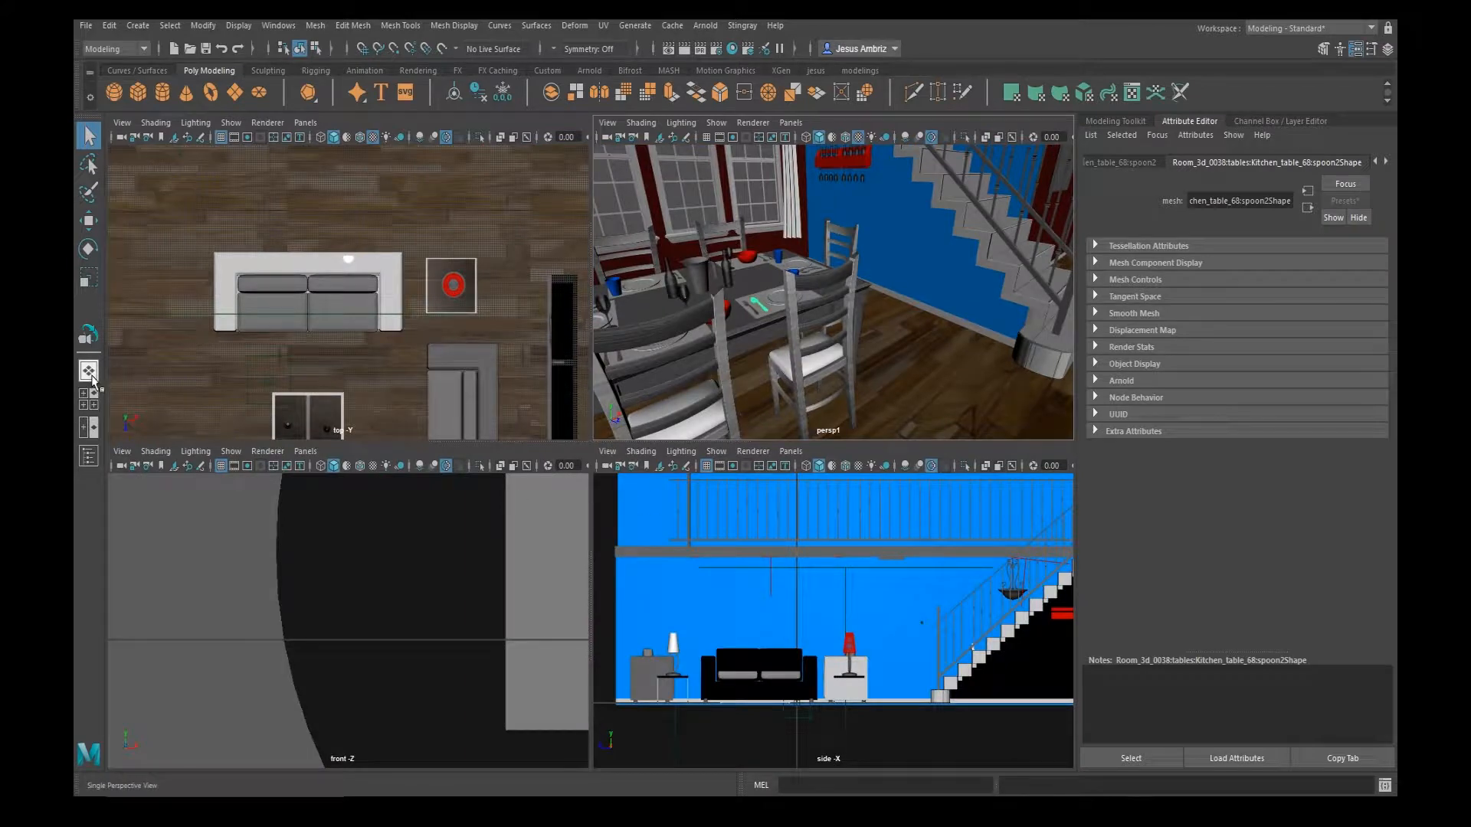
mouse_move(89, 371)
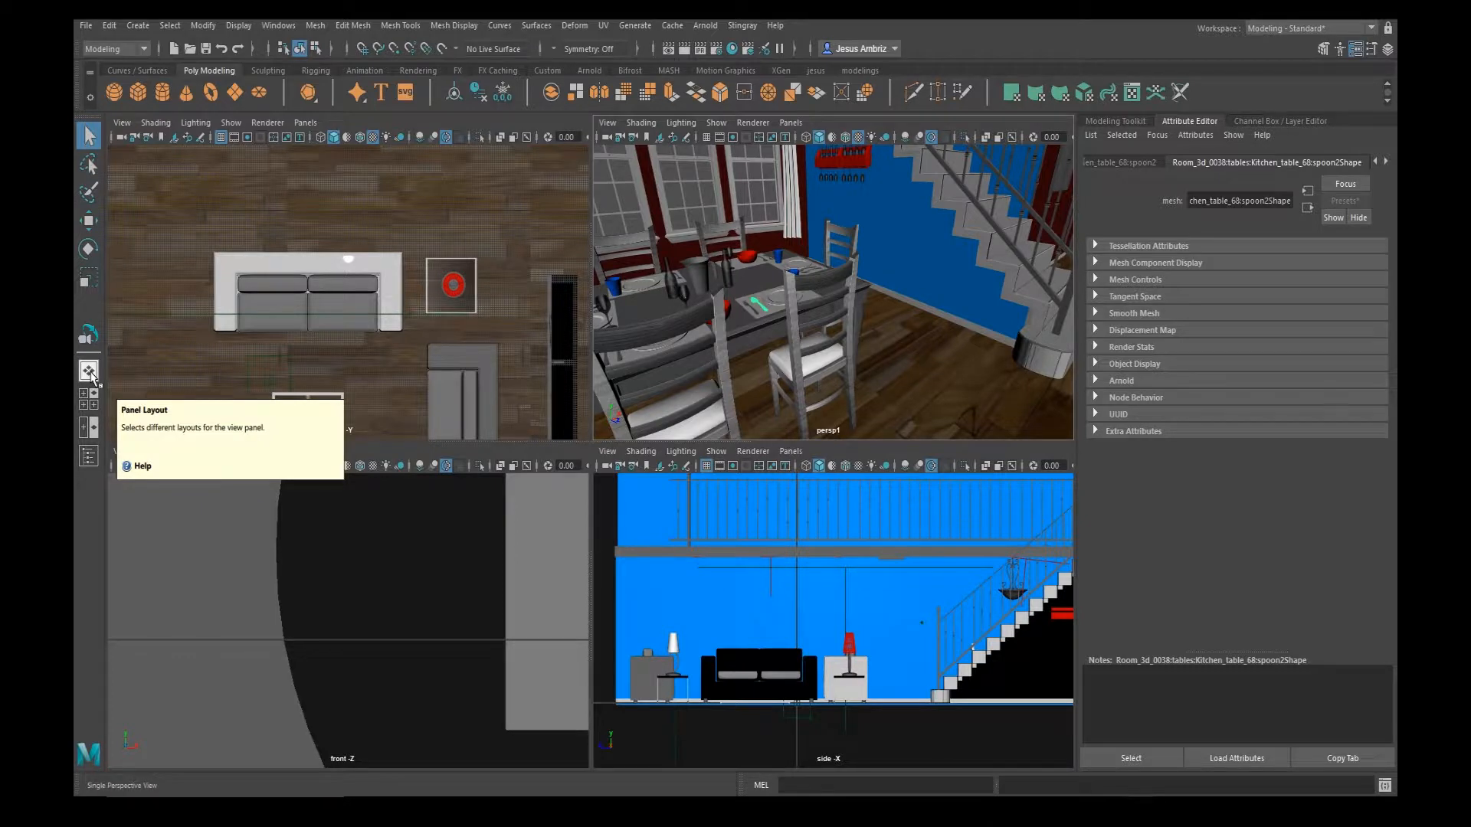
left_click(88, 370)
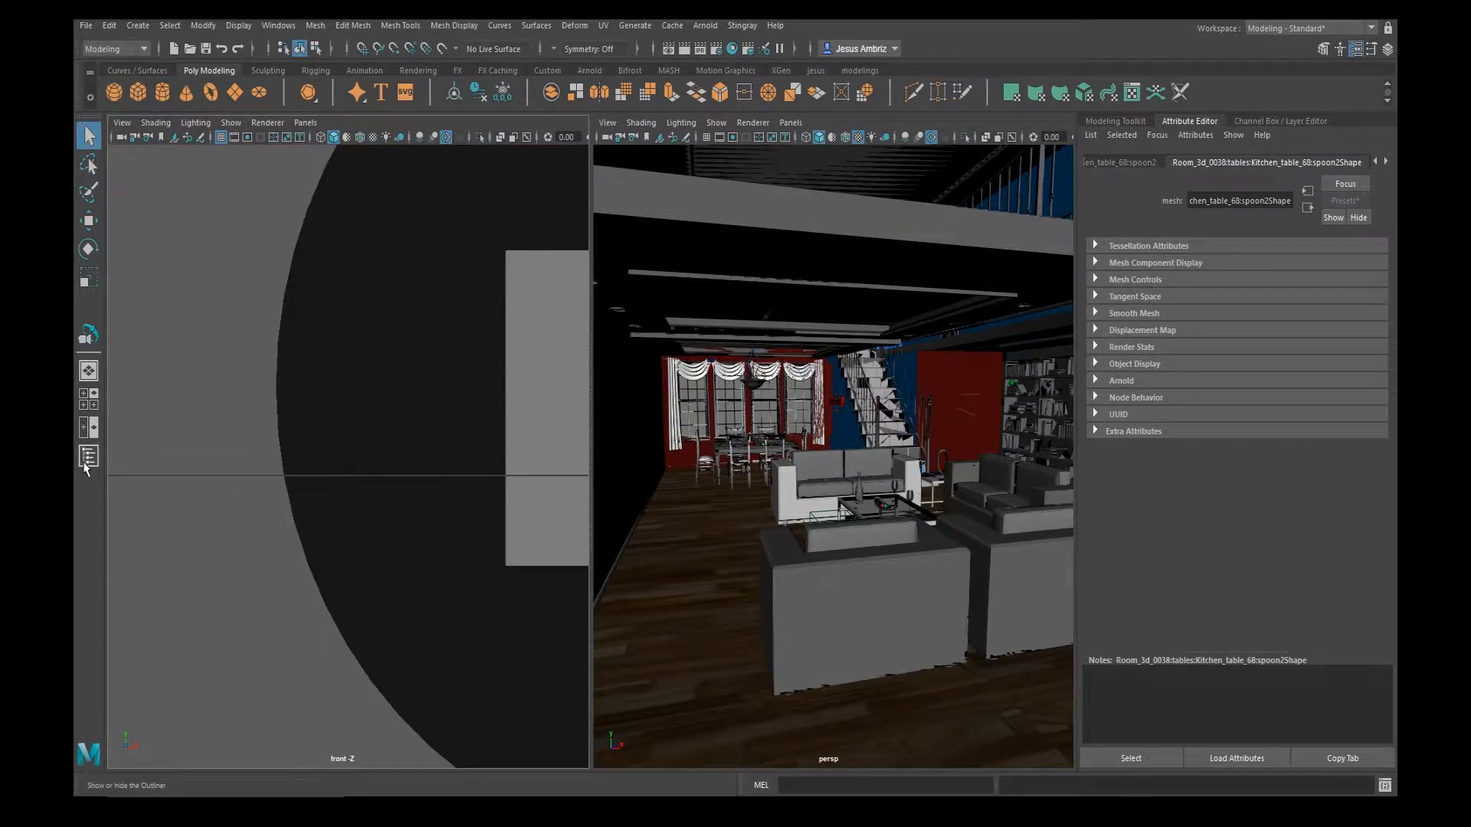
left_click(86, 460)
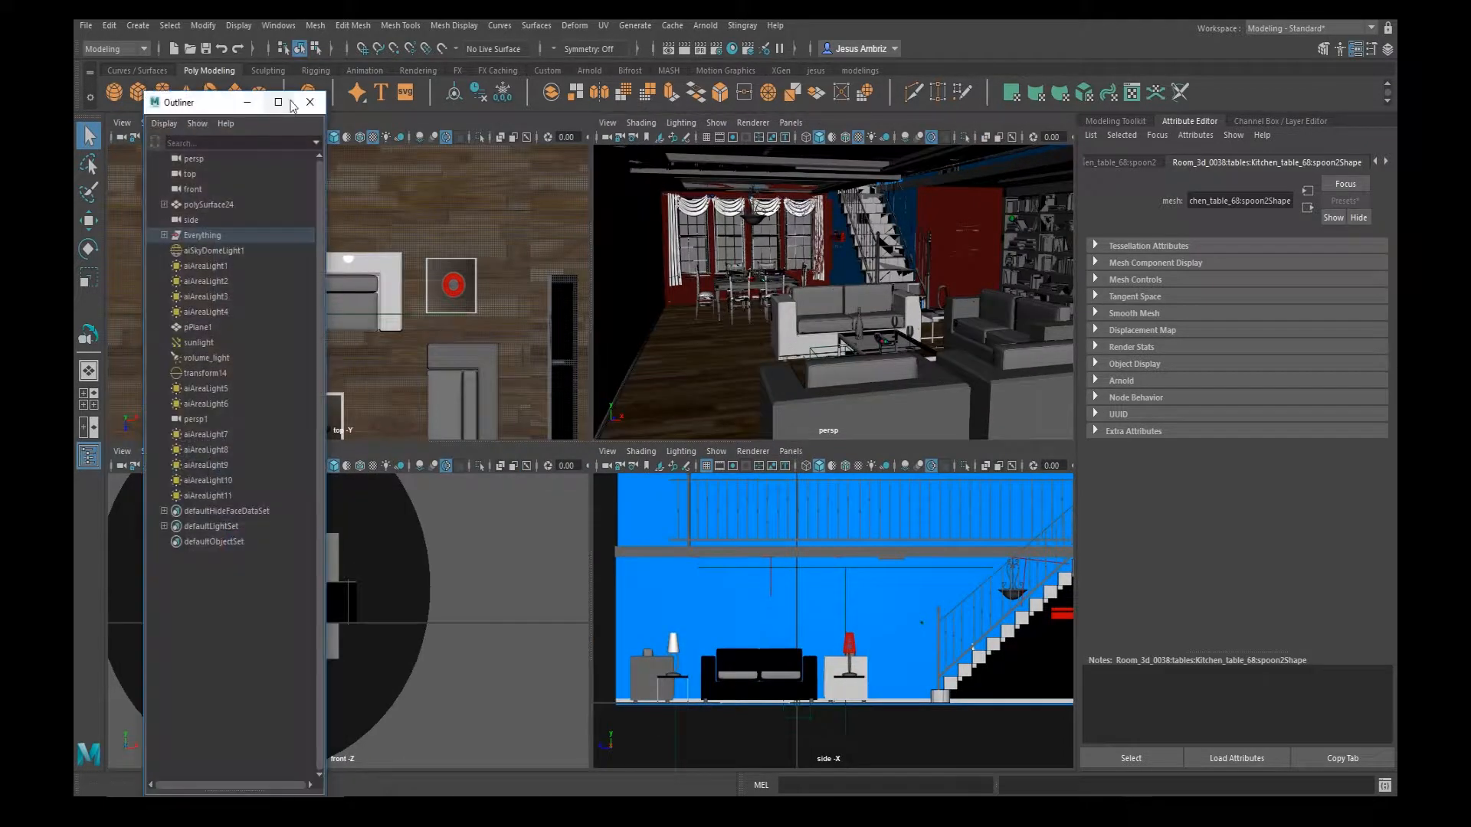
left_click(309, 101)
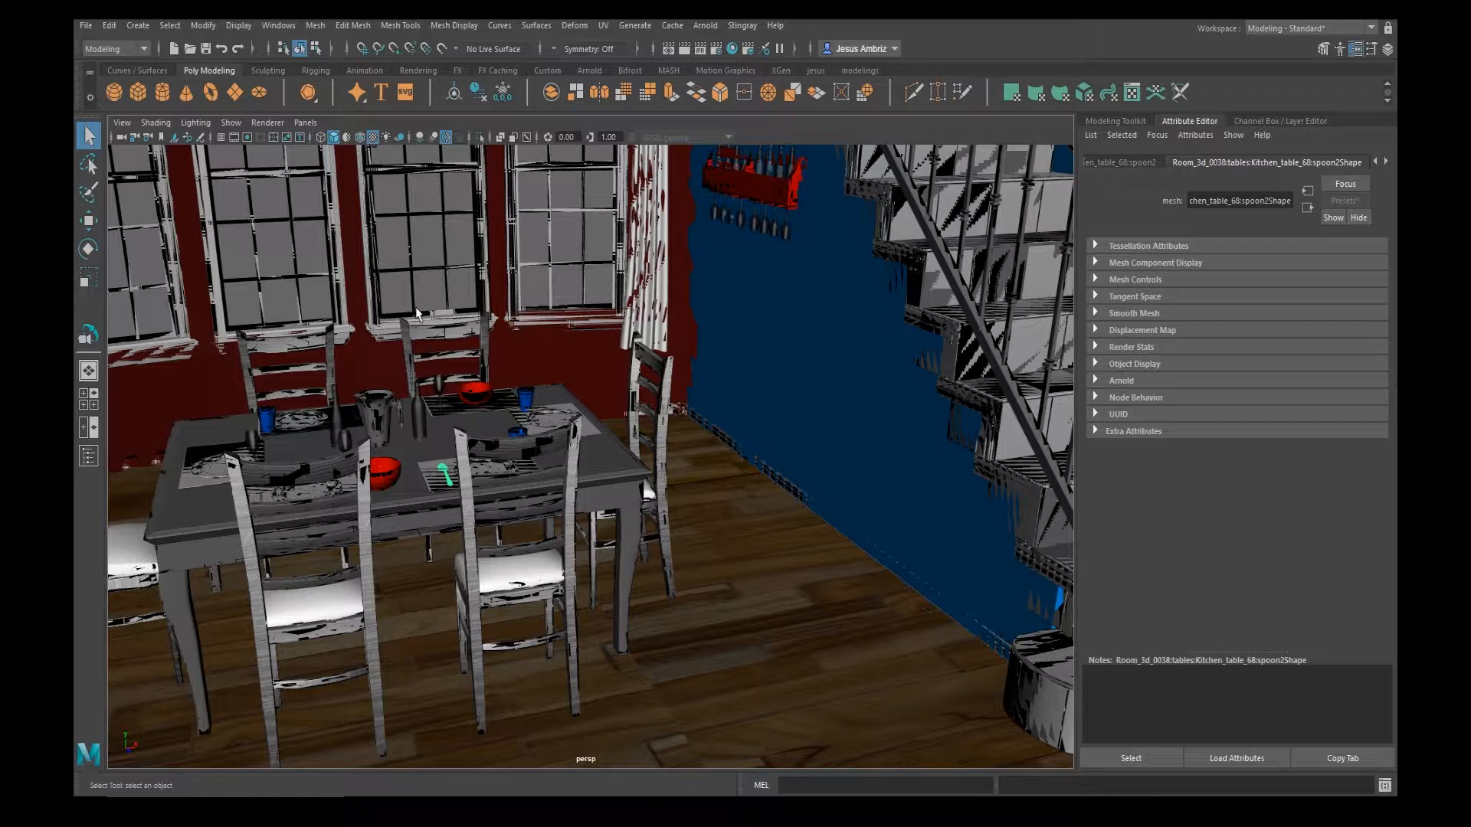
Step: Create a new perspective camera near the couch, then look through an existing persp camera via Panels
left_click(304, 122)
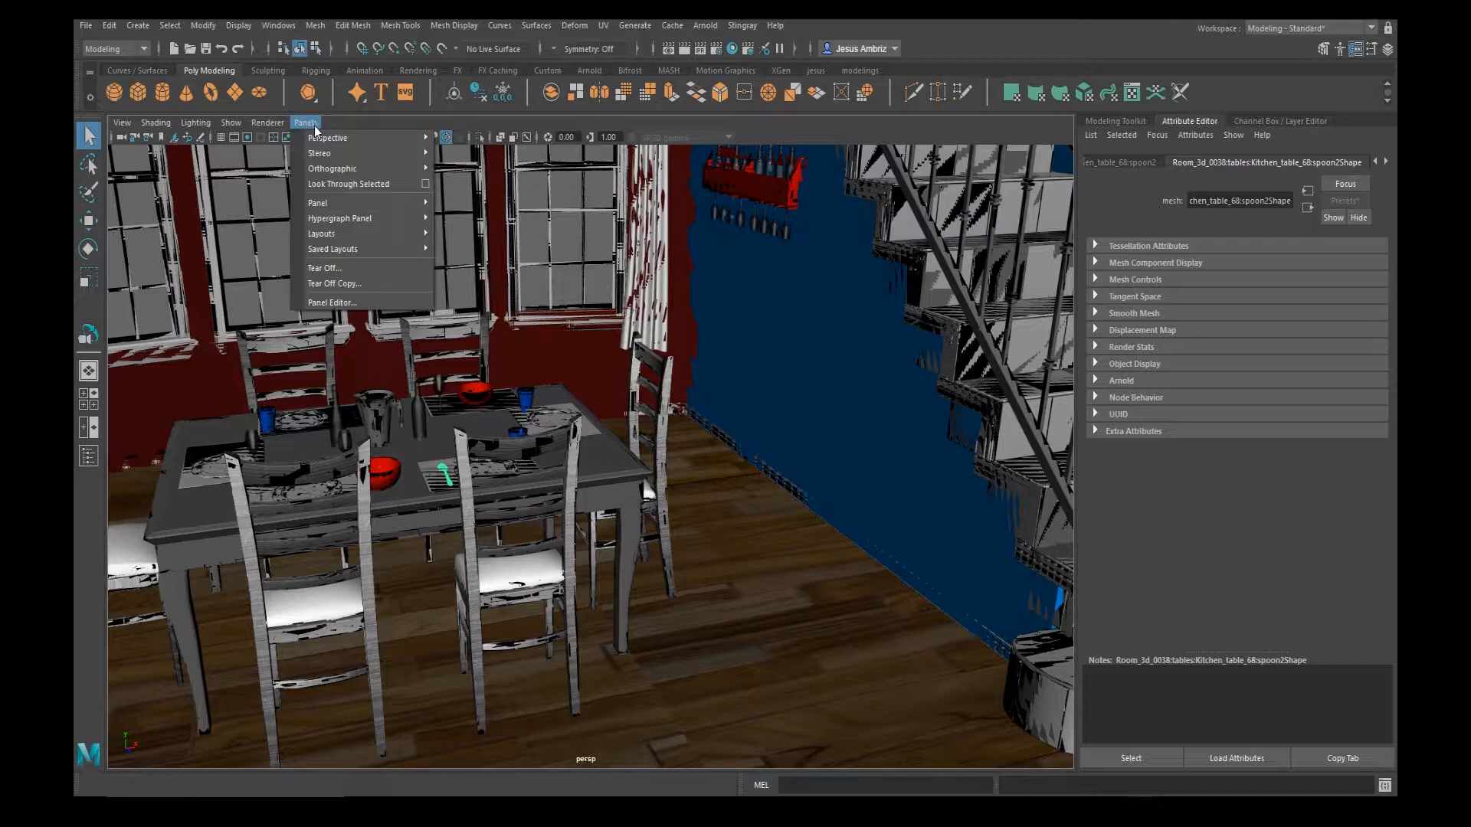
mouse_move(327, 138)
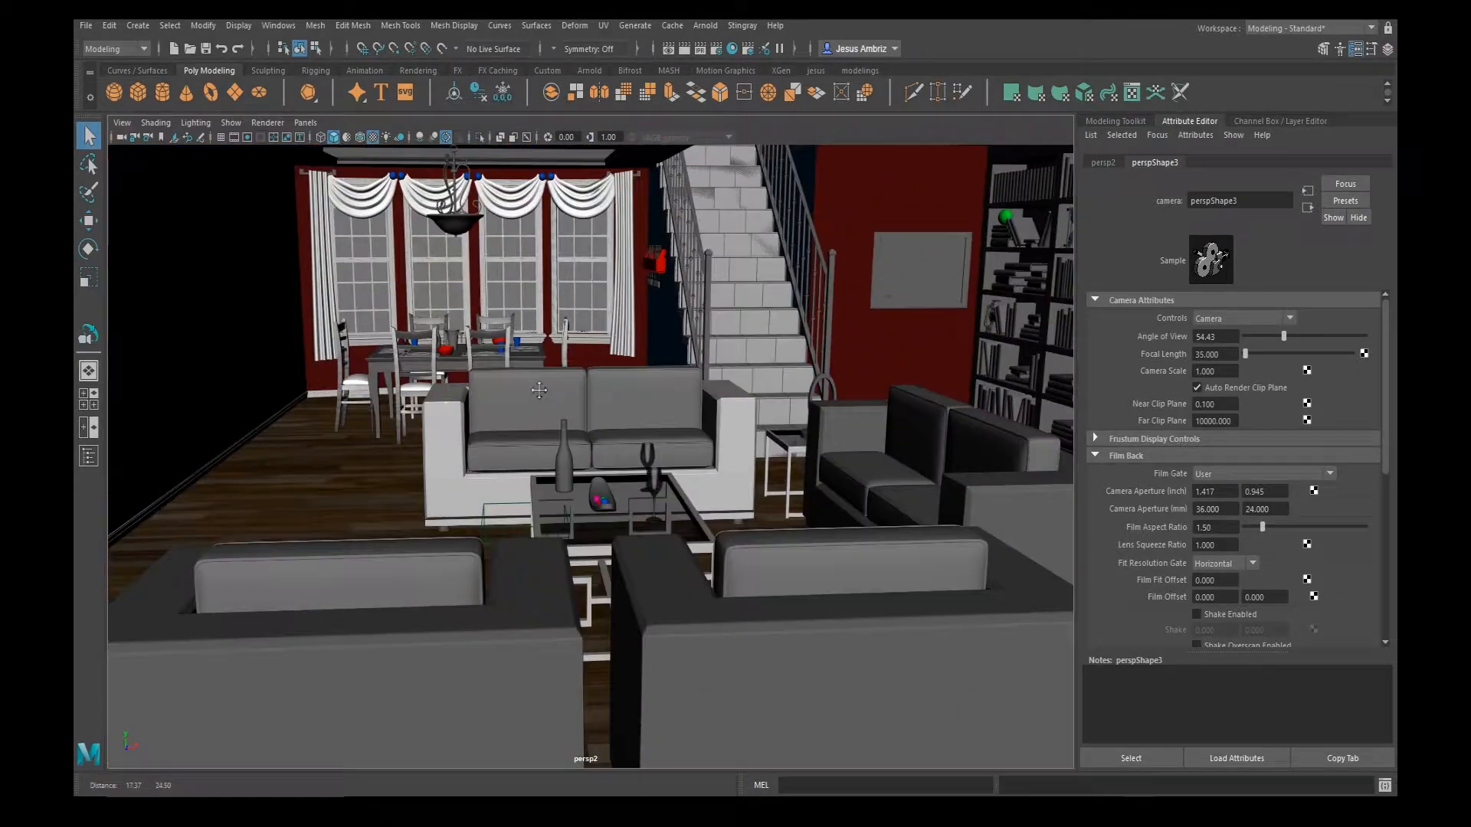
left_click_drag(539, 389, 518, 398)
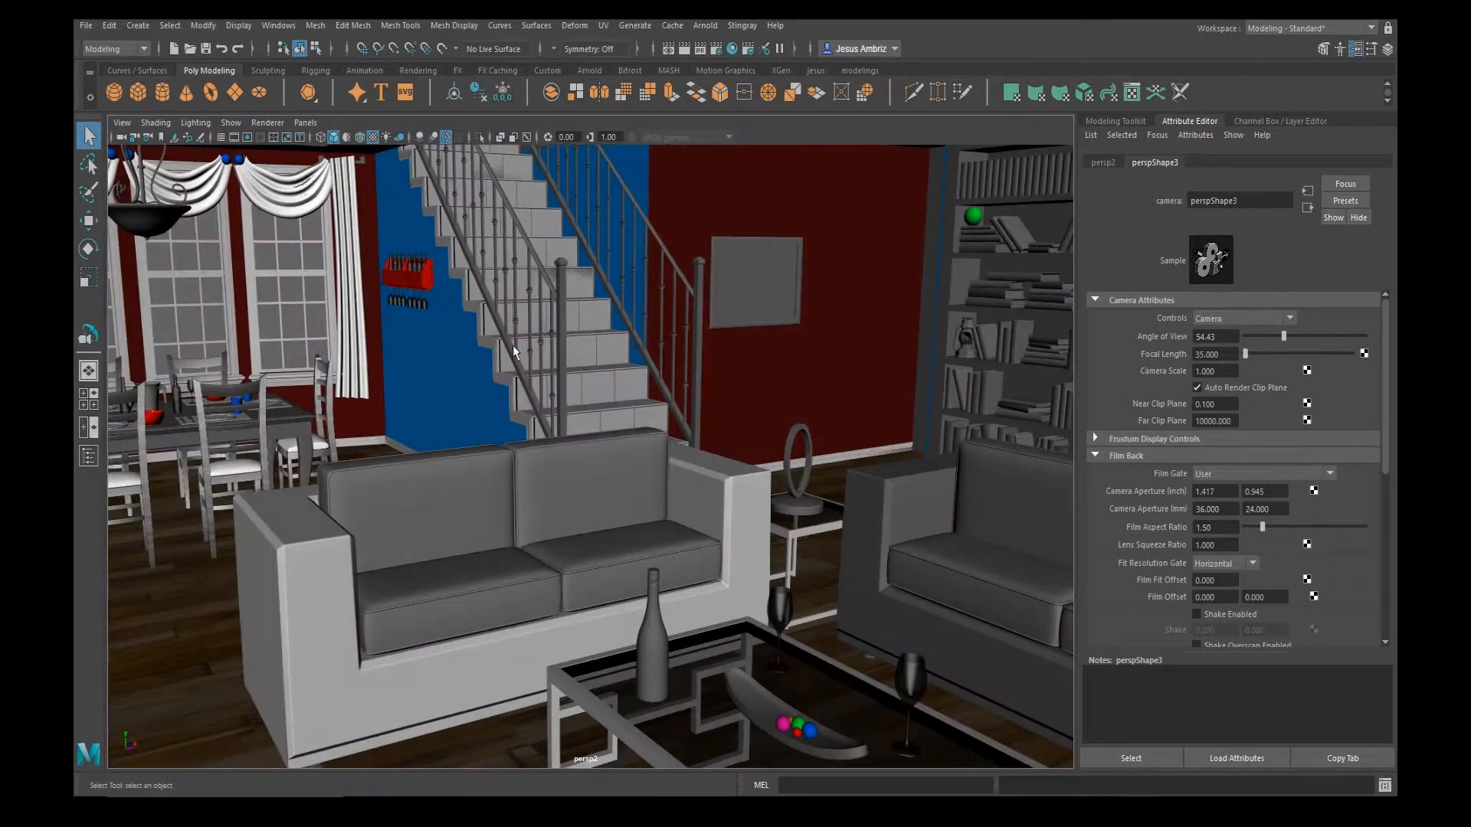
left_click(305, 123)
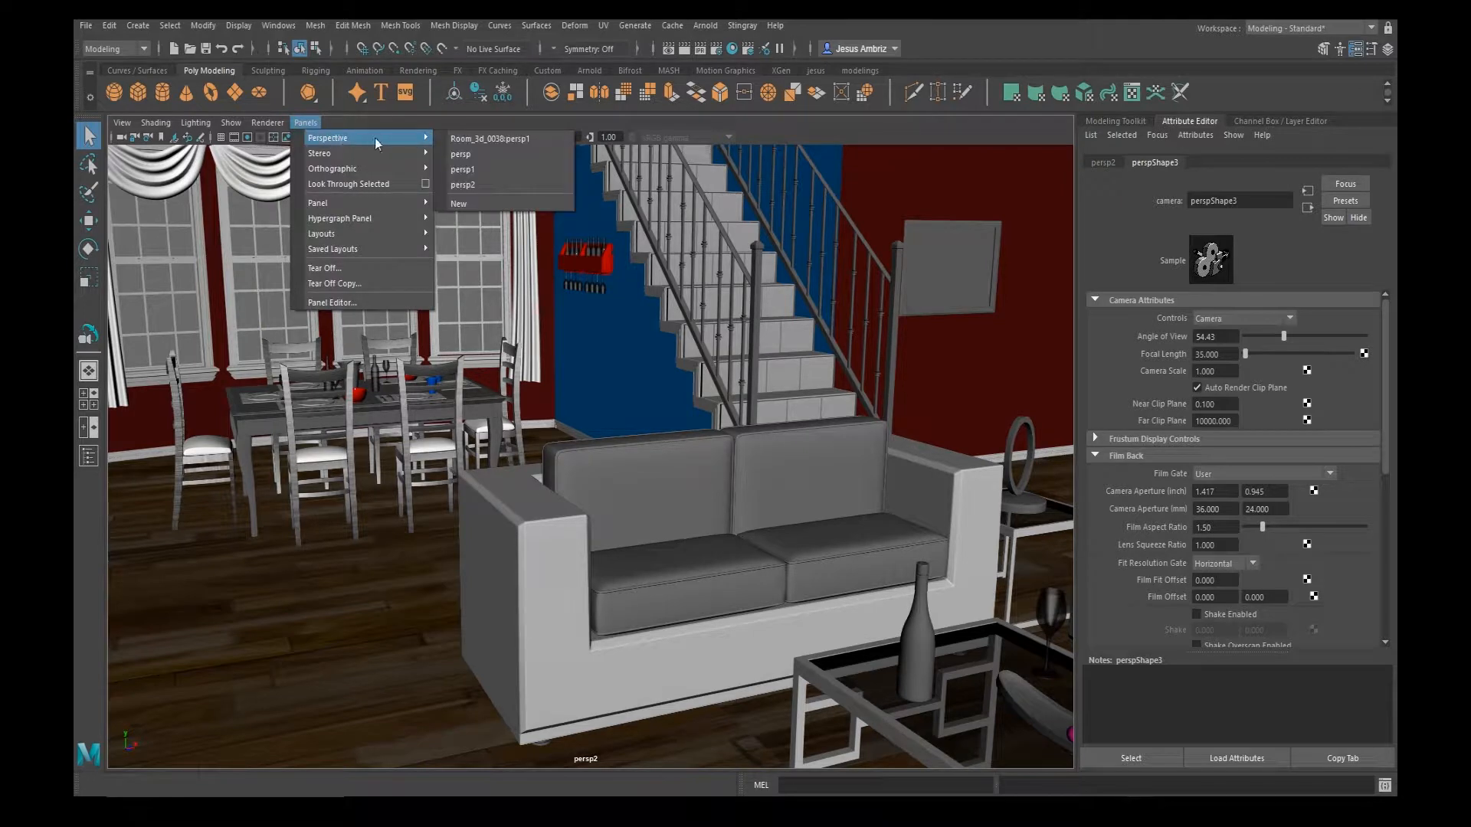
mouse_move(473, 178)
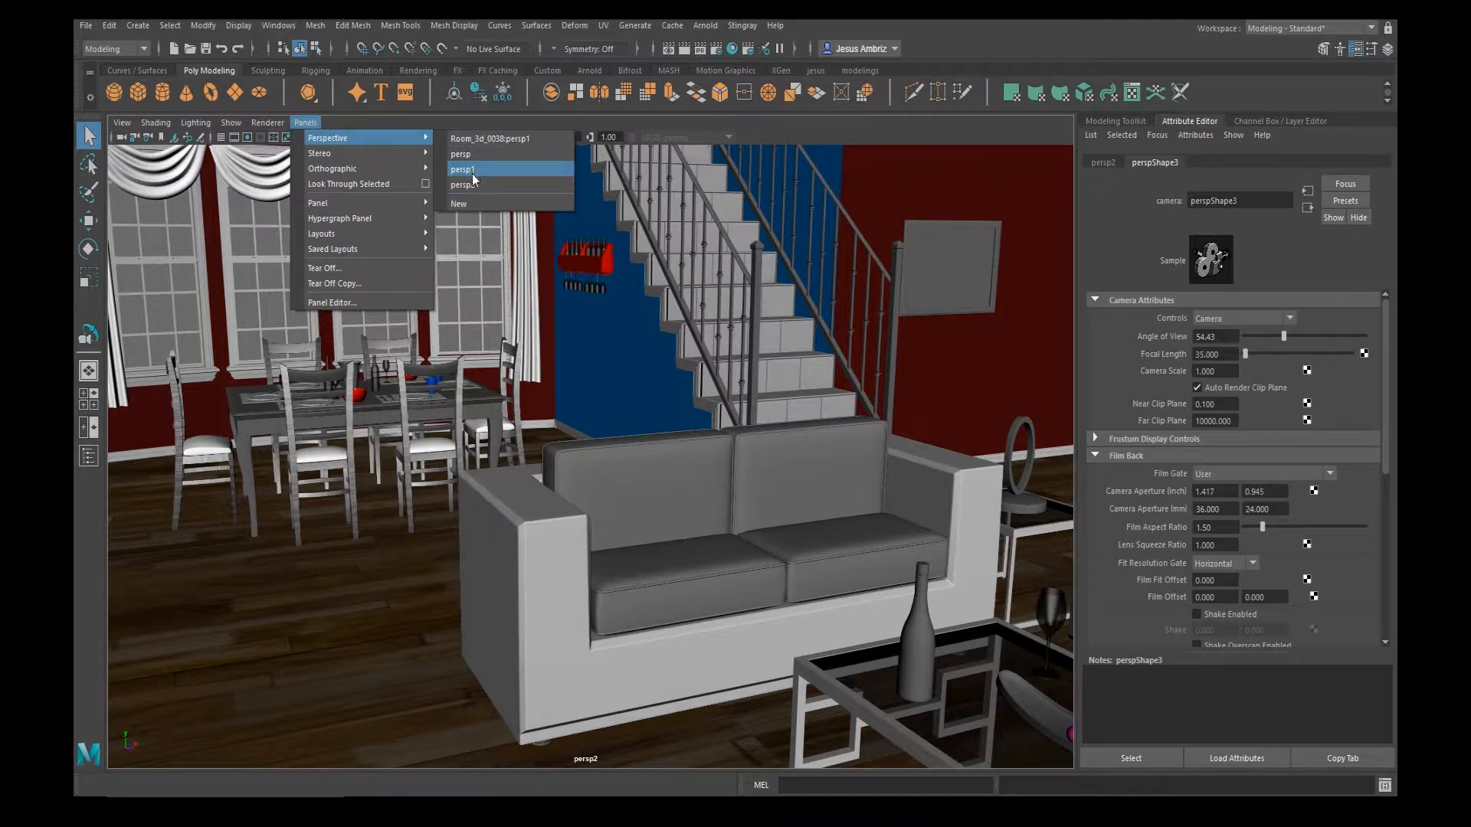
left_click(461, 153)
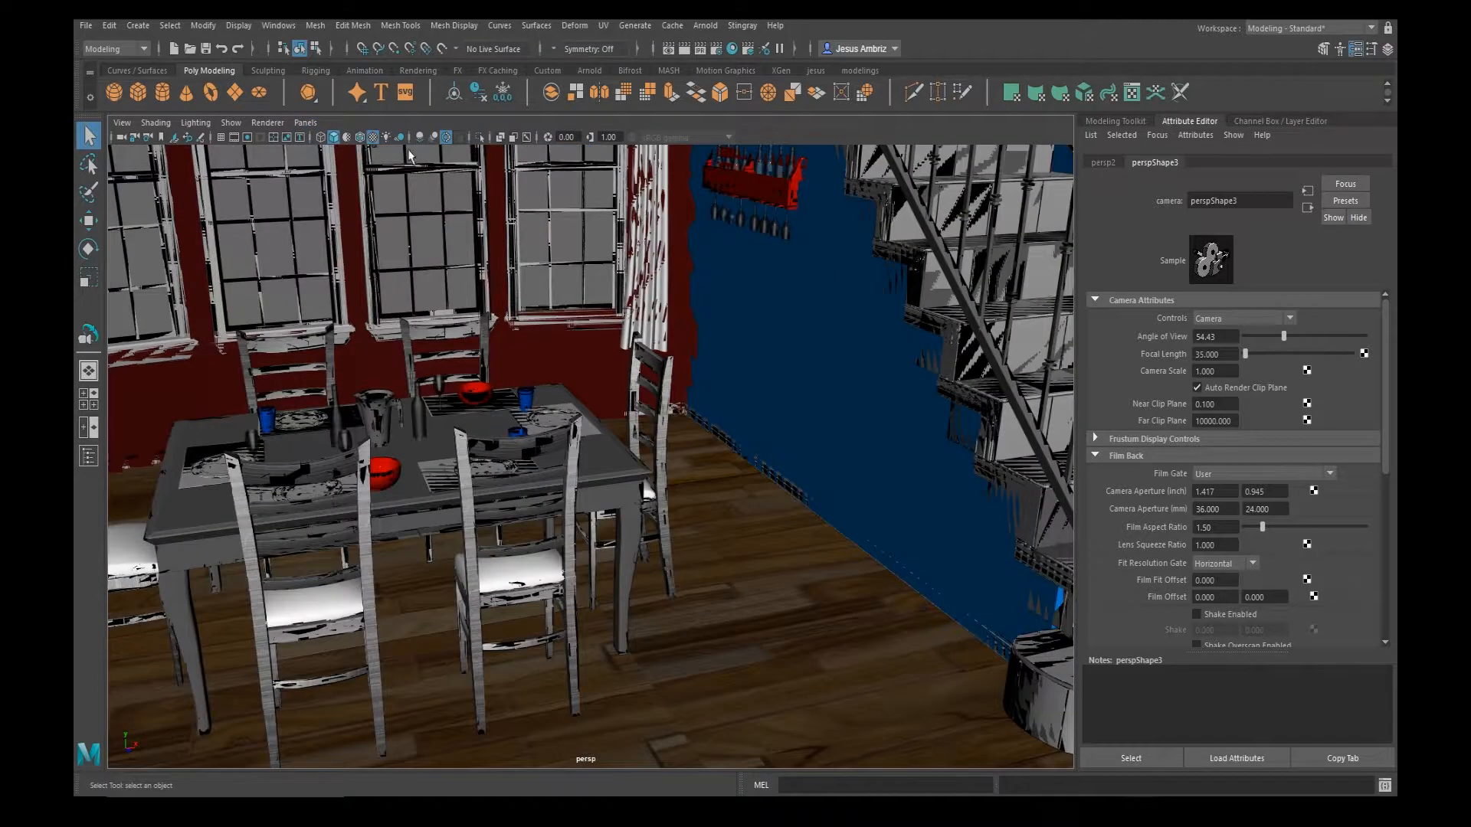
left_click(305, 123)
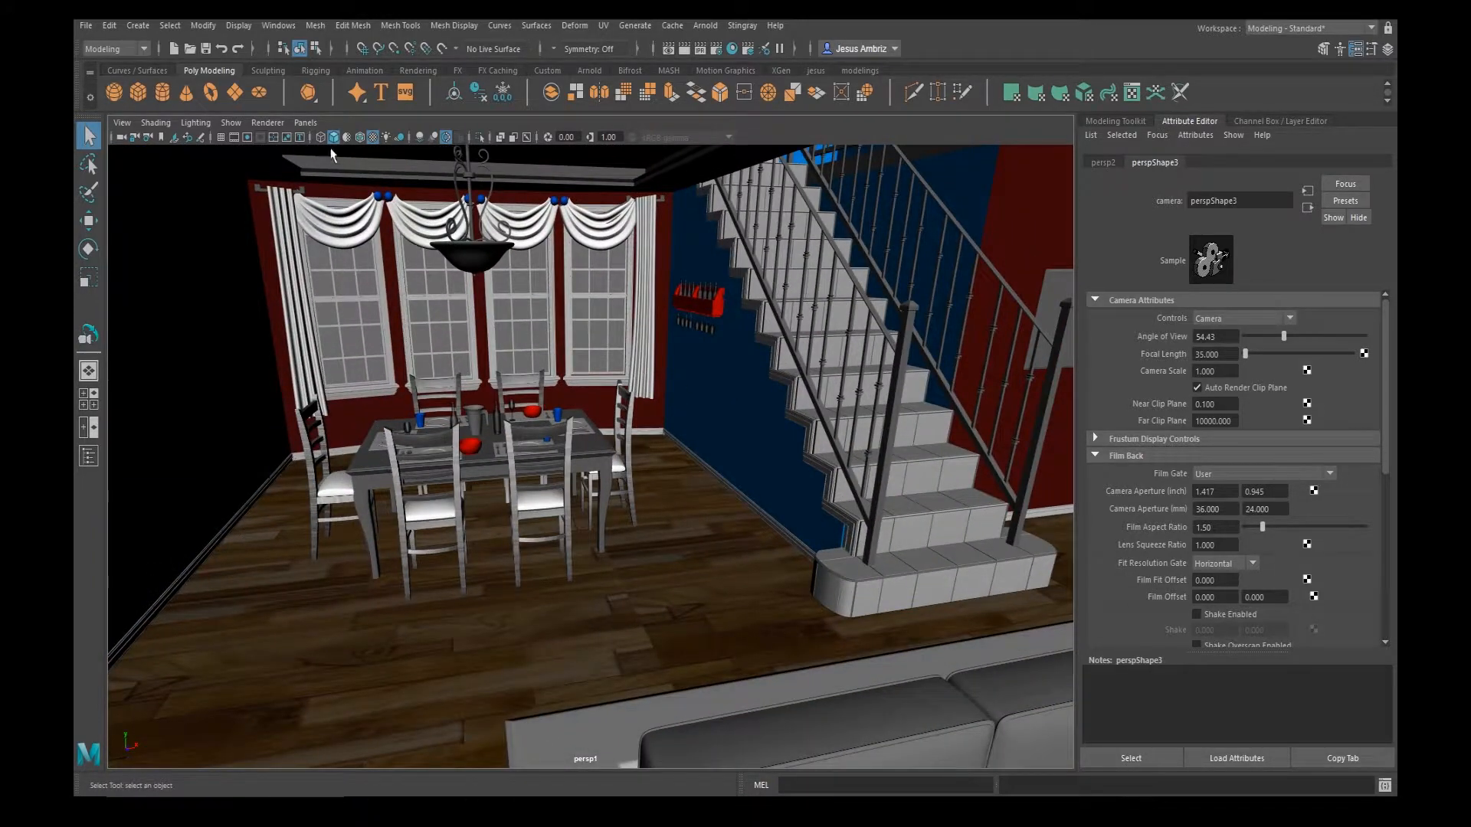
Step: Choose a different viewport lighting mode from the Lighting menu, darkening the scene
left_click(195, 122)
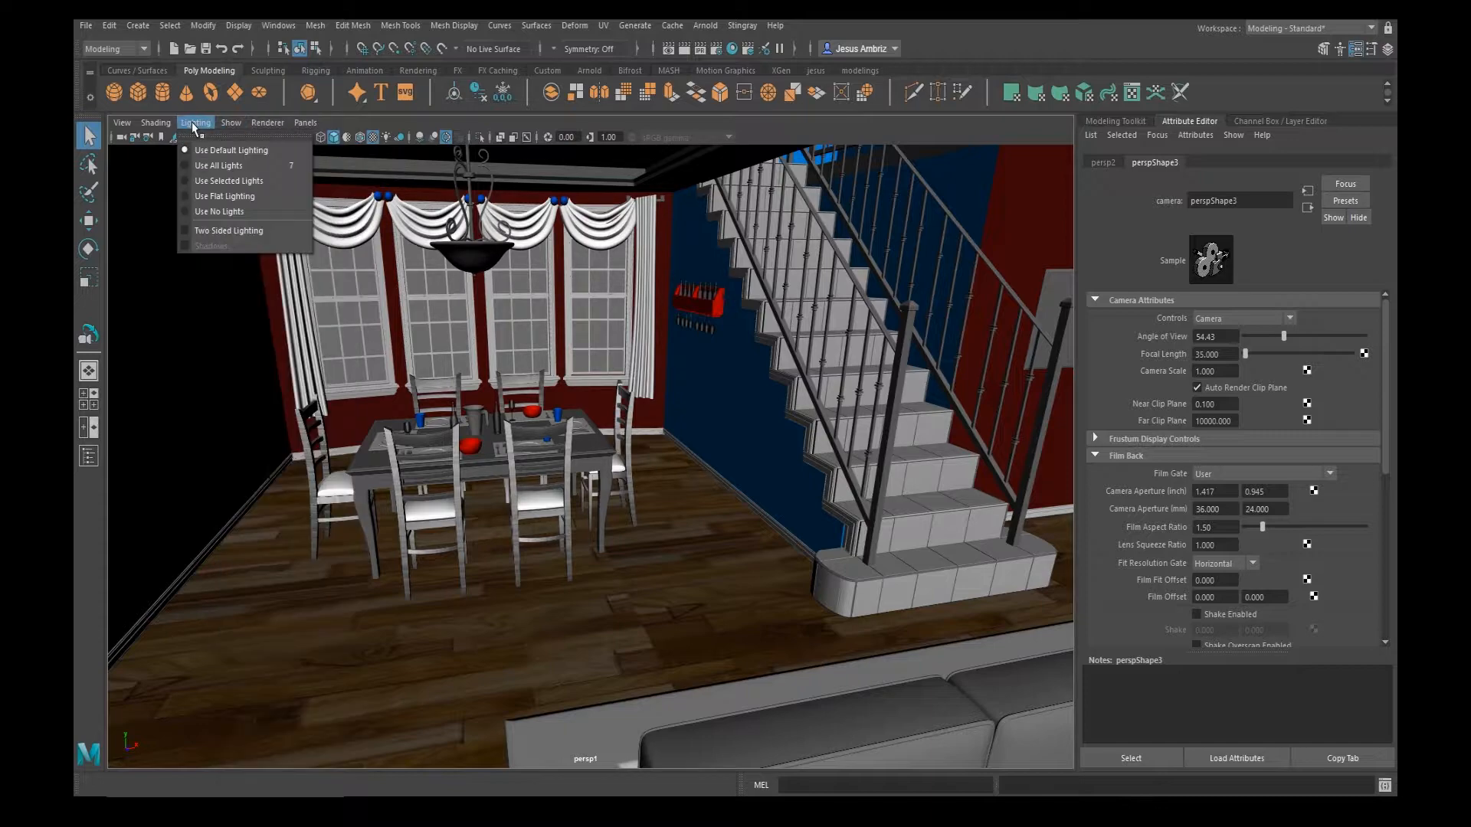
left_click(123, 122)
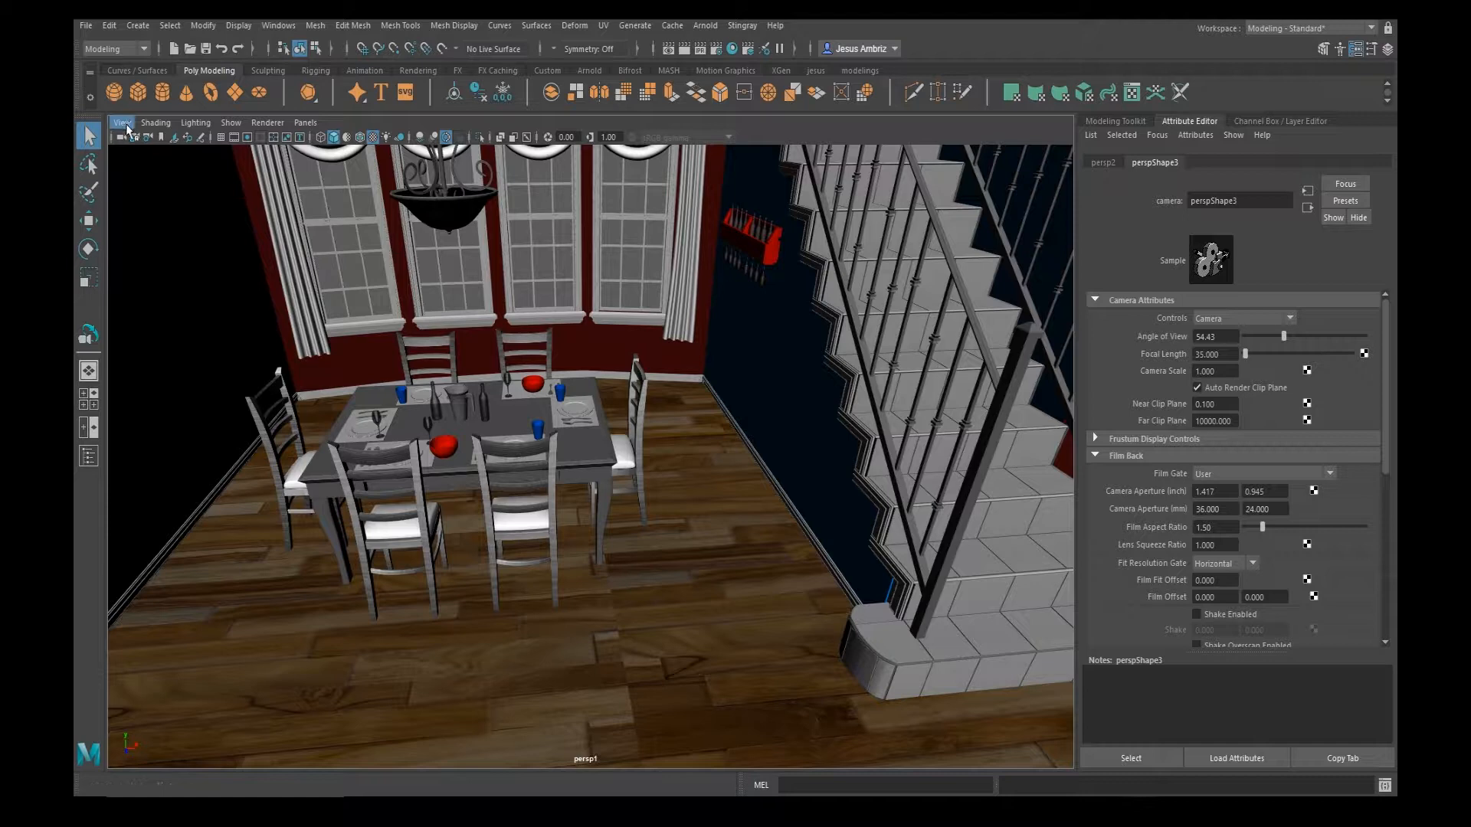
Step: Use View > Select Camera to select the viewing camera, showing its 20 mm focal length
left_click(122, 123)
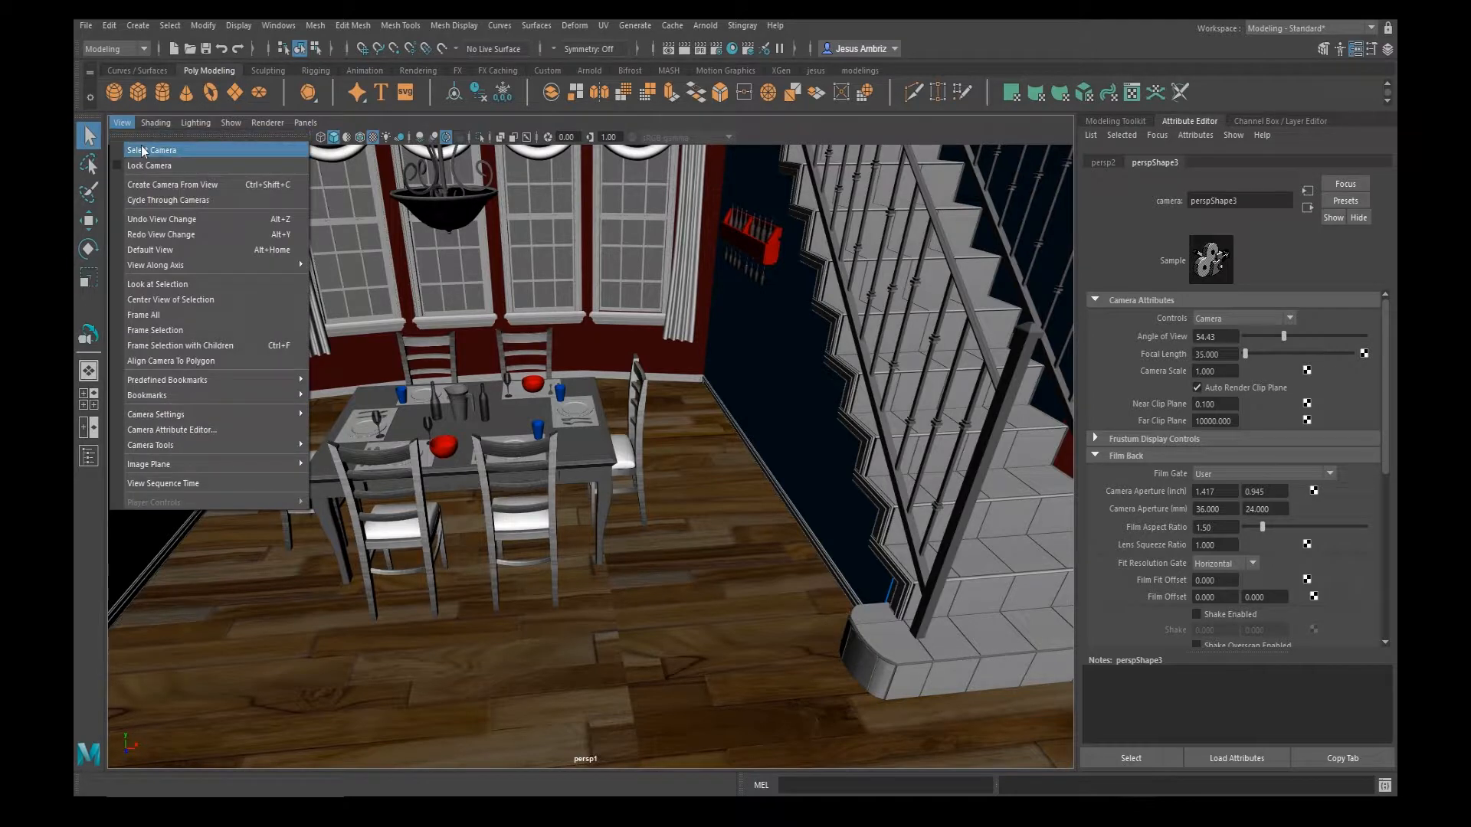
left_click(153, 150)
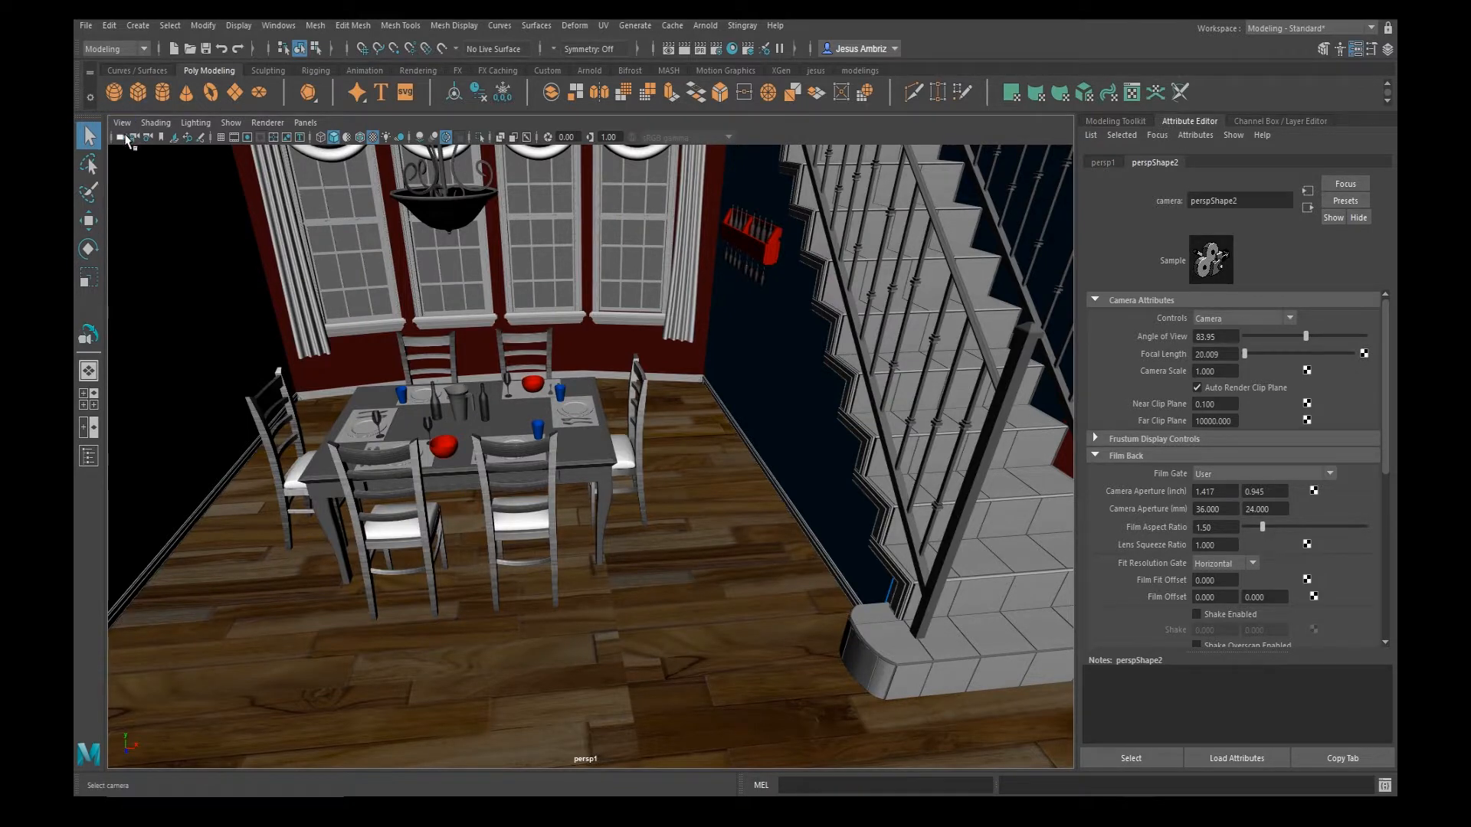
left_click(121, 123)
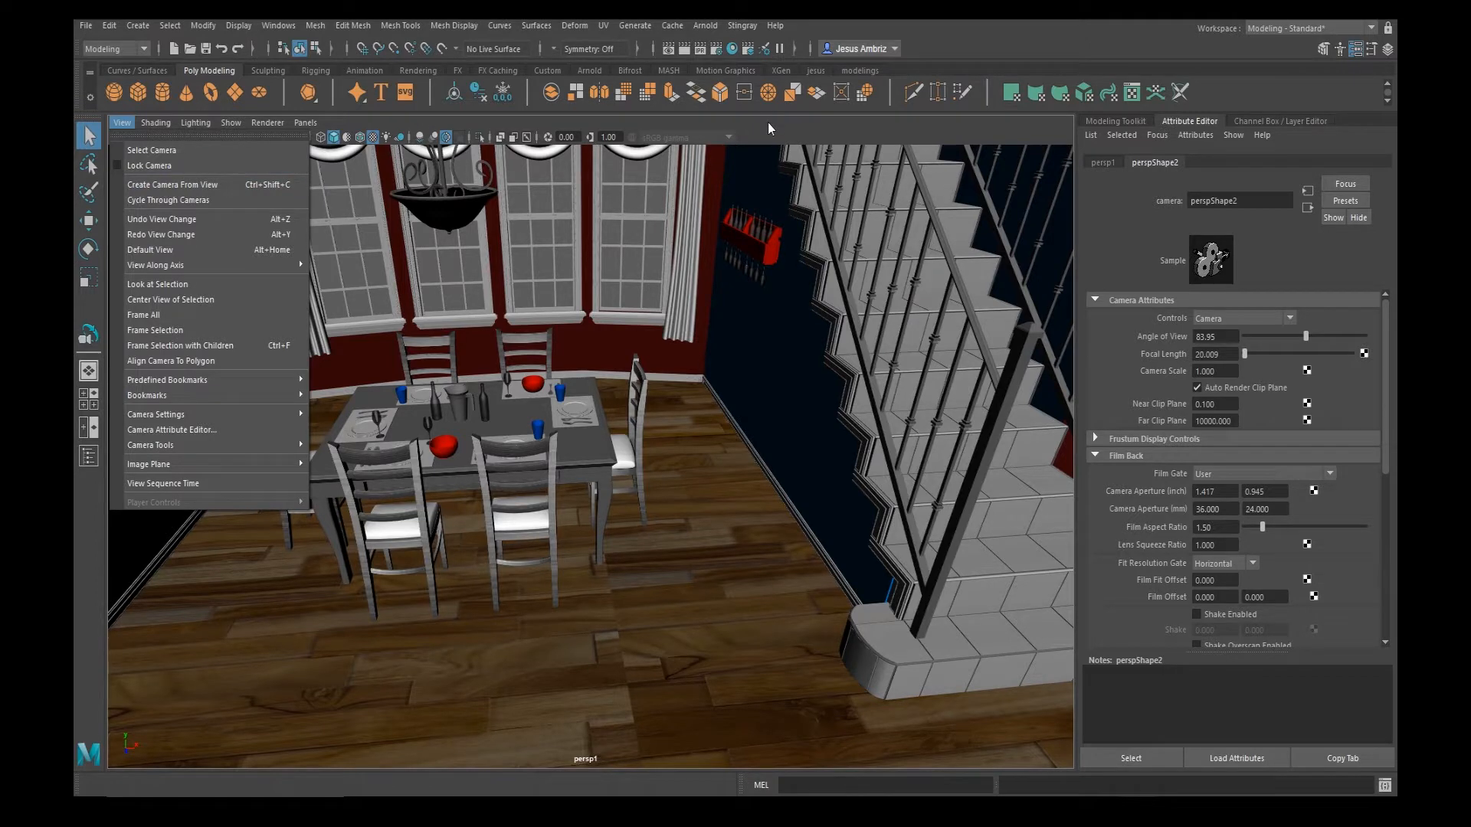